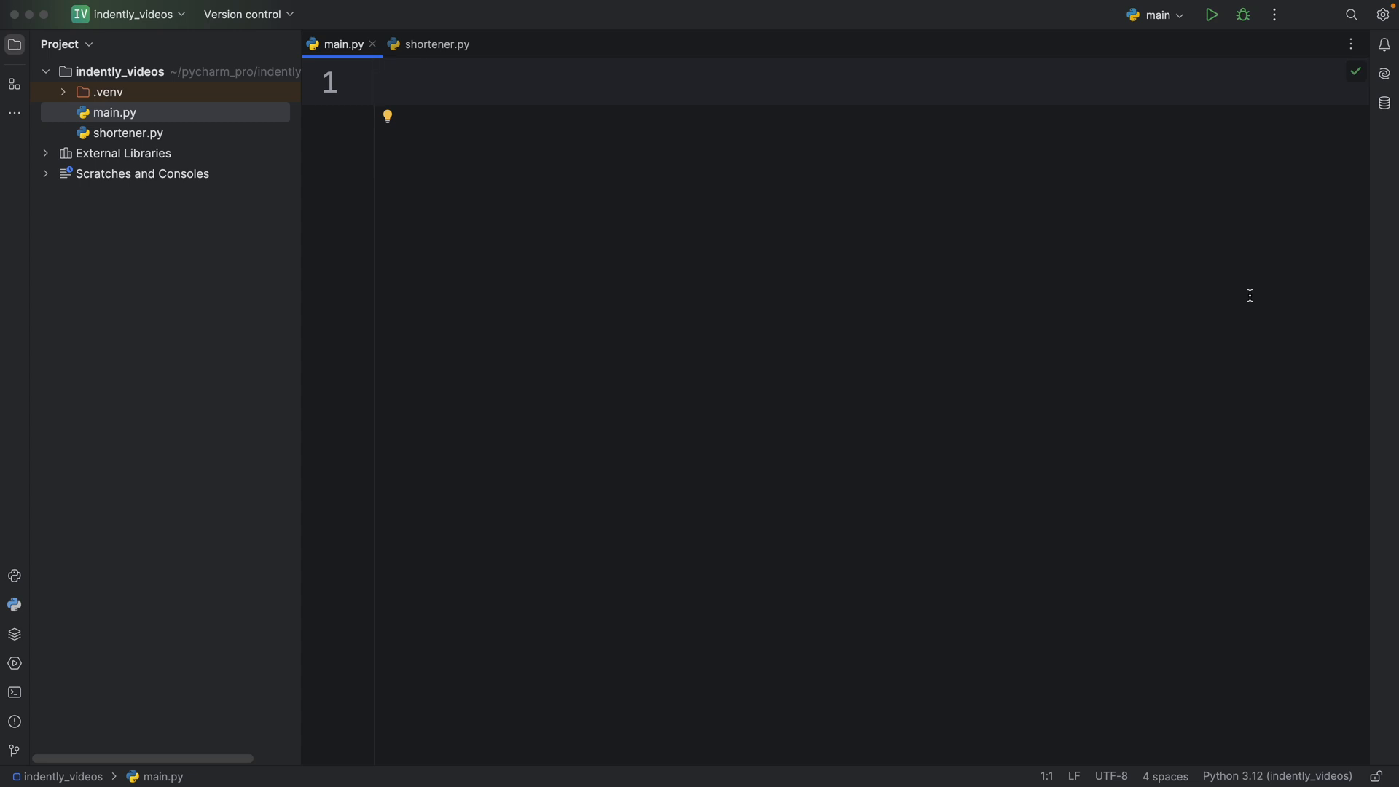
mouse_move(779, 238)
type("shorten_link()")
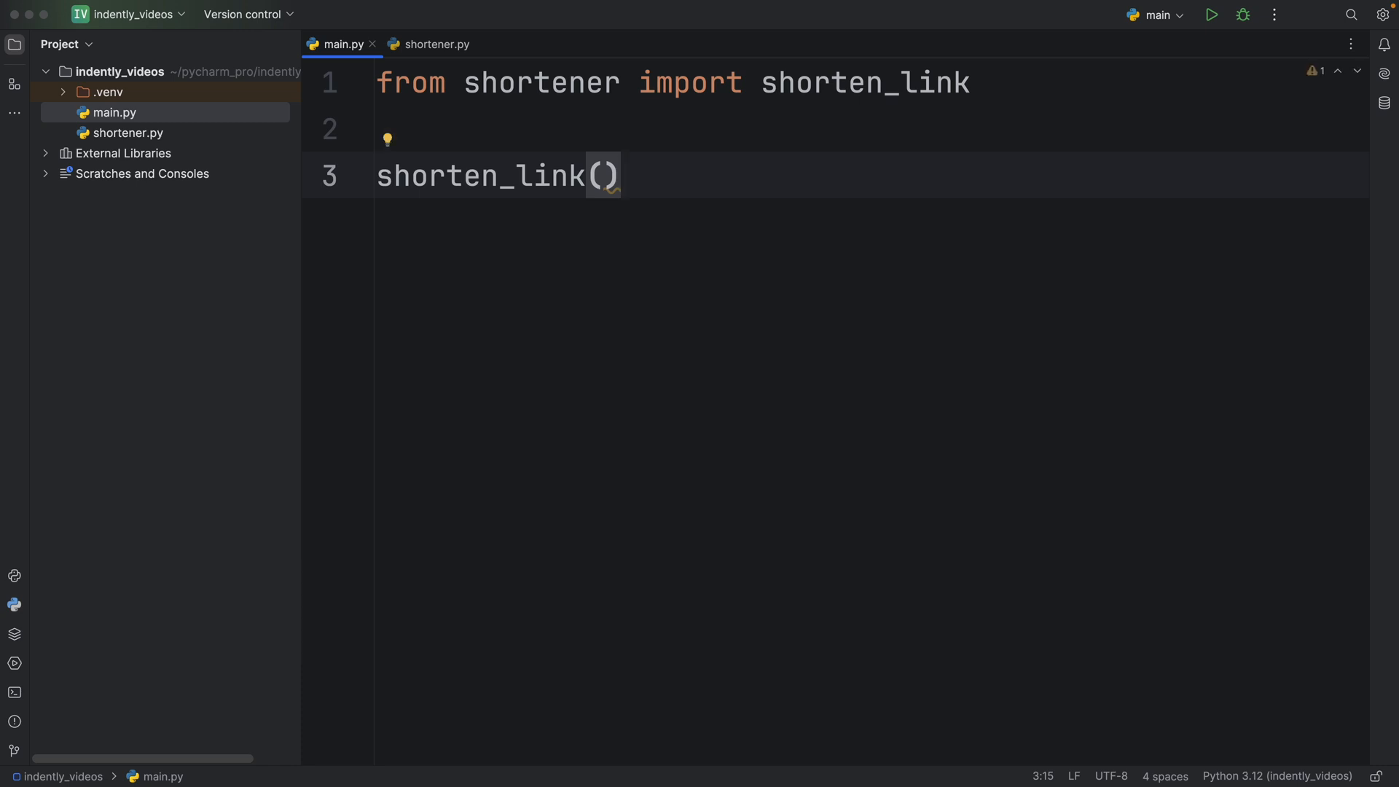
Step: Finish main.py with the shorten_link import and a shorten_link() call, adding a blank line
key("enter")
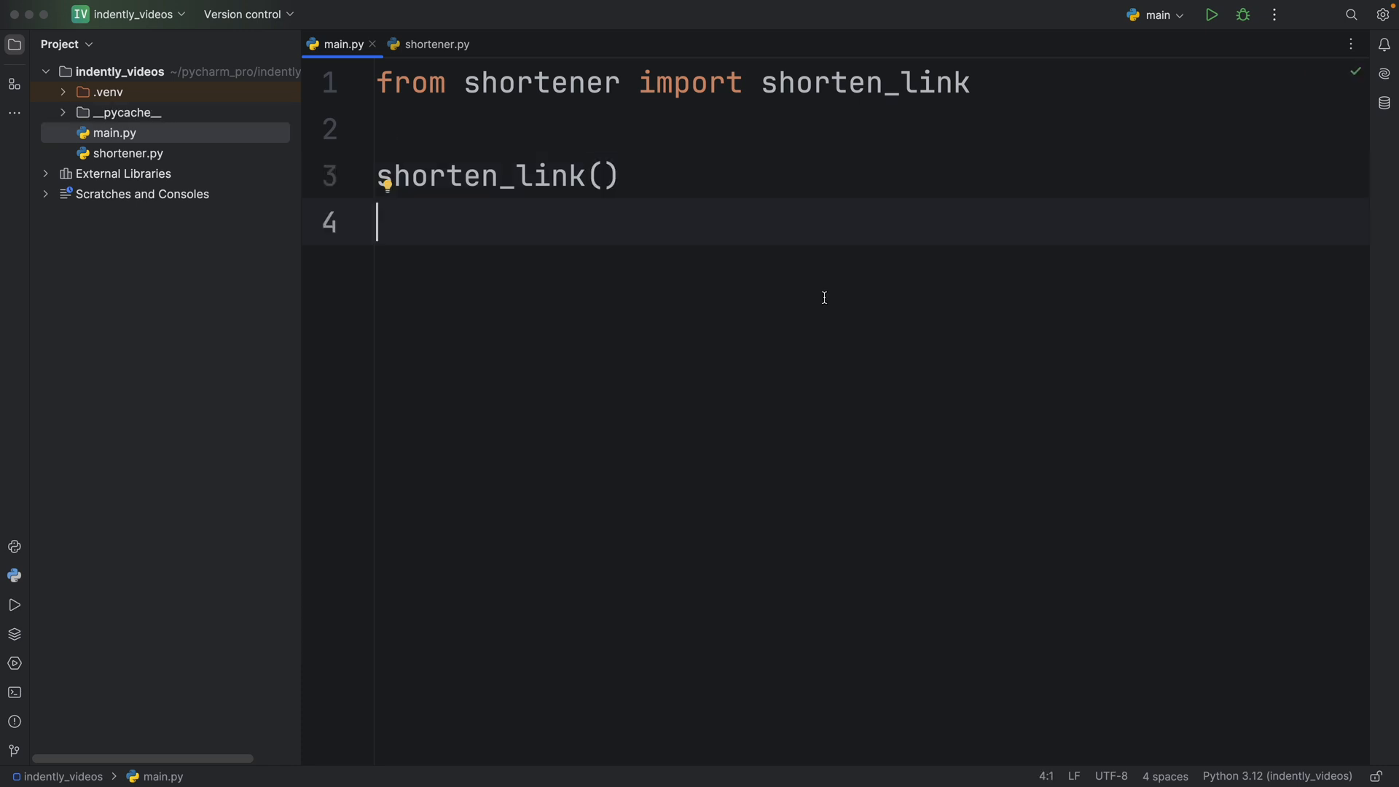
Step: Run the URL shortener and turn a long Google search link into a short example.com link
left_click(1211, 15)
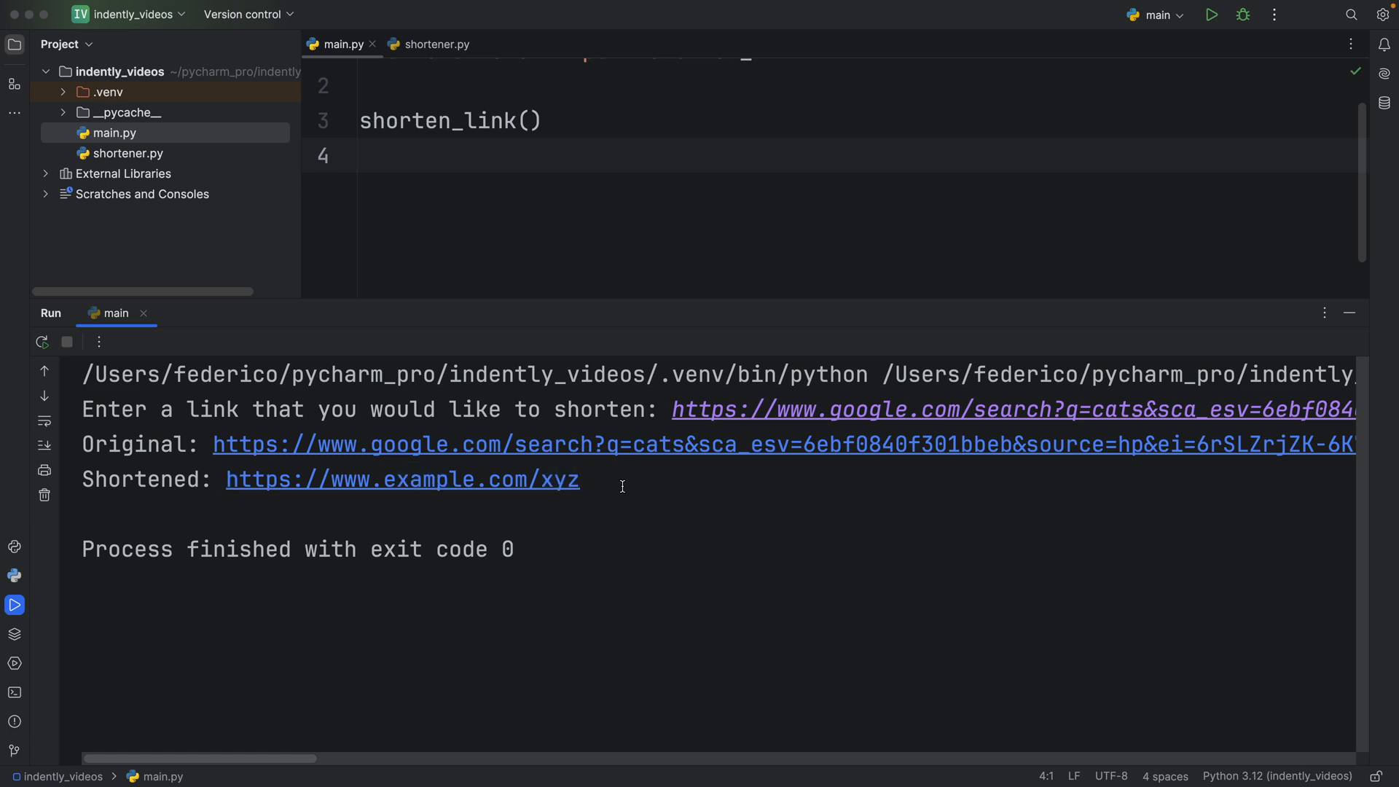
double_click(557, 479)
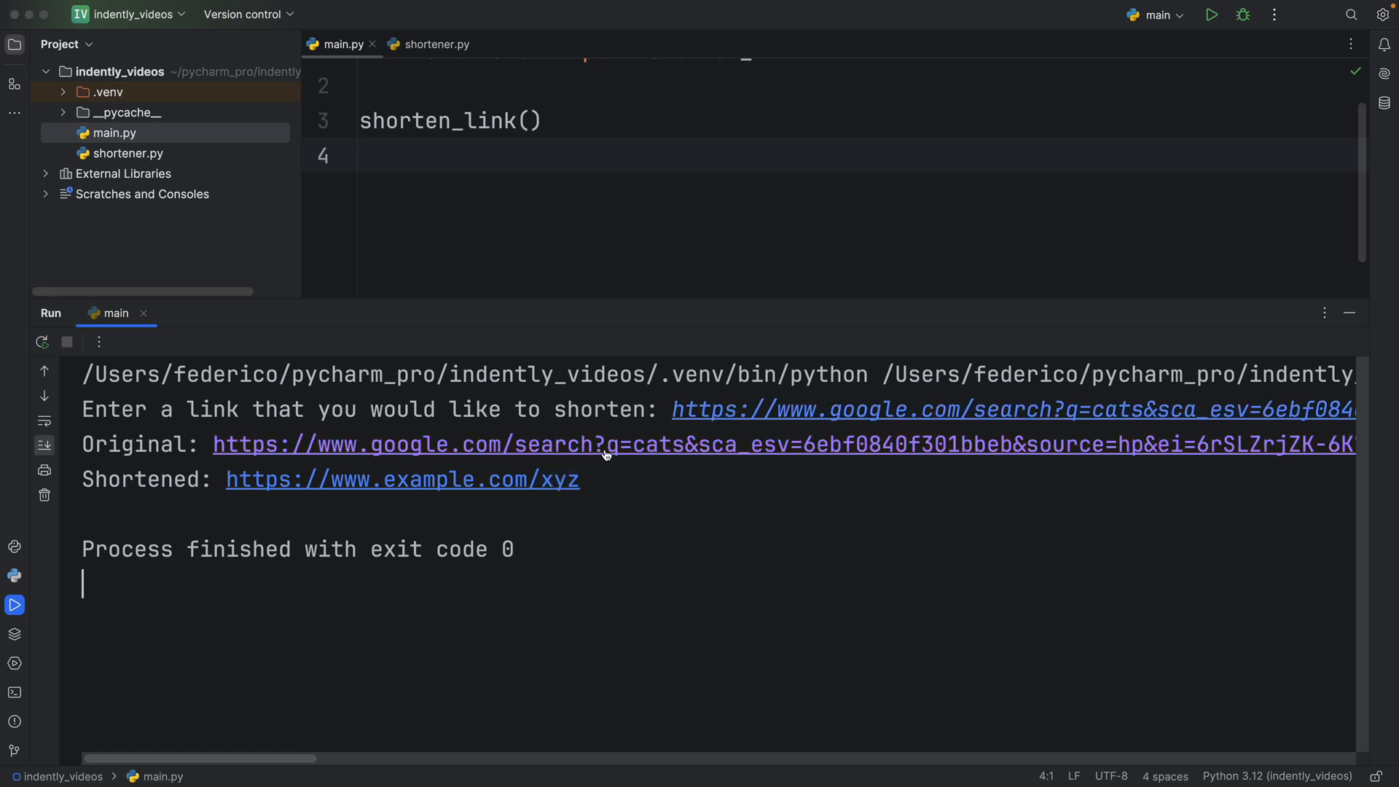
double_click(560, 480)
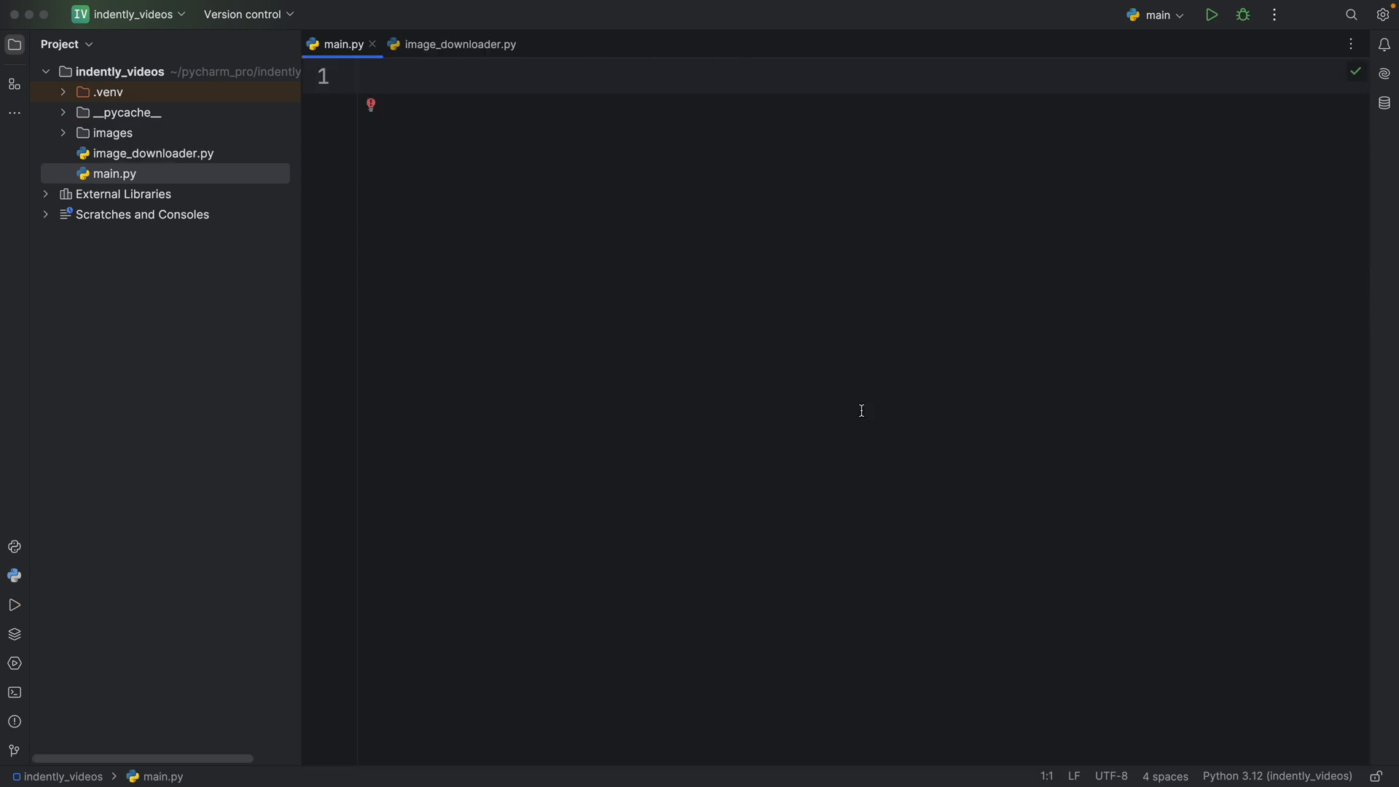
Step: Write main.py to import download_images and call download_images(subject='cats', amount=2)
left_click(361, 76)
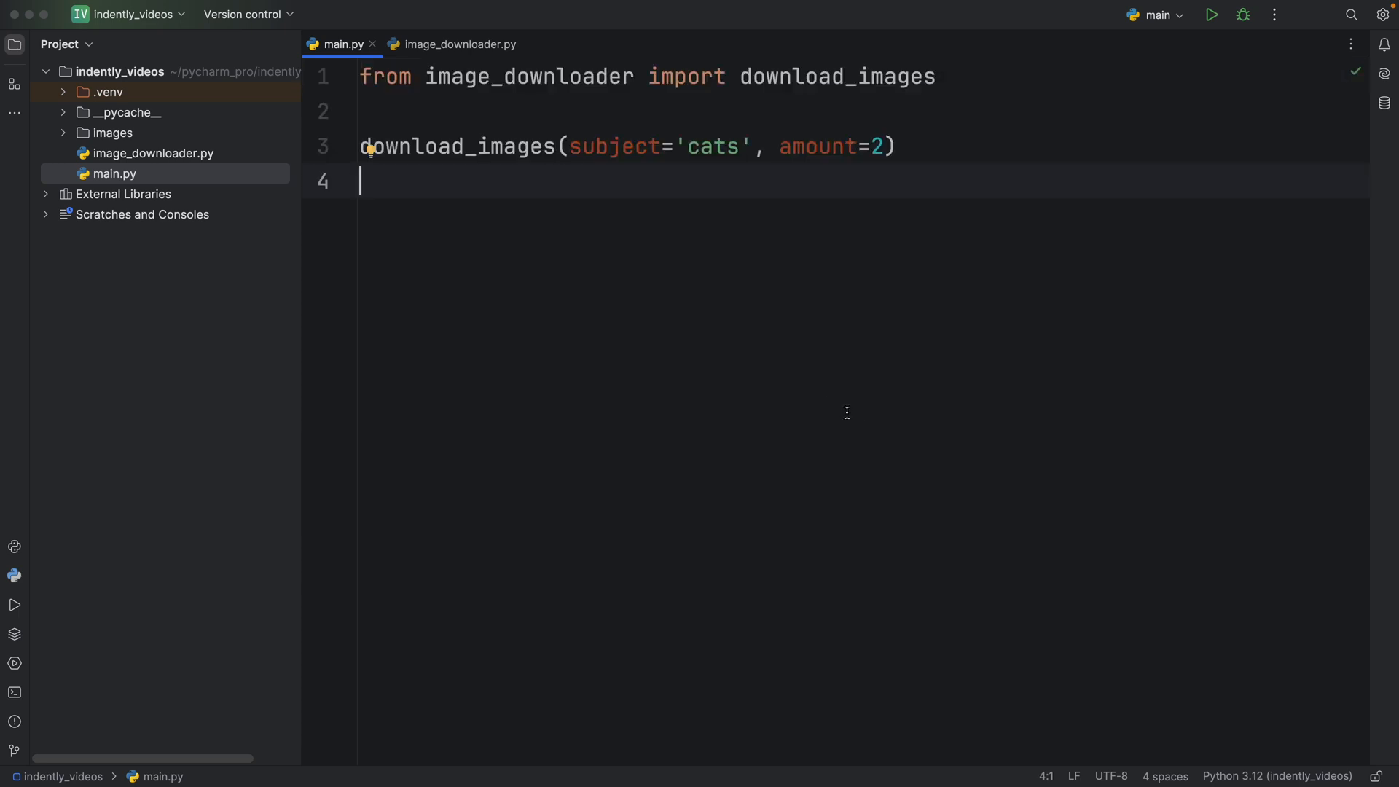
left_click(846, 409)
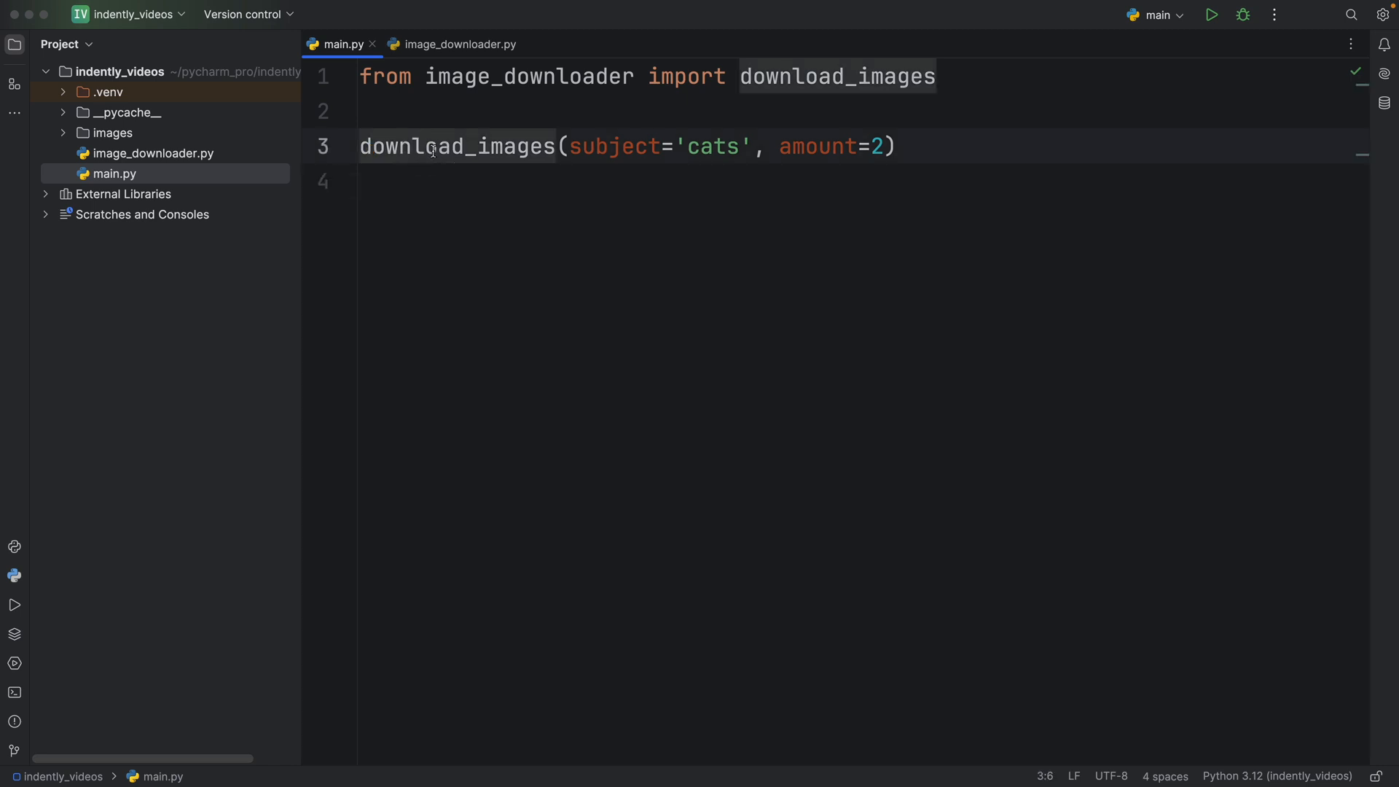
double_click(712, 147)
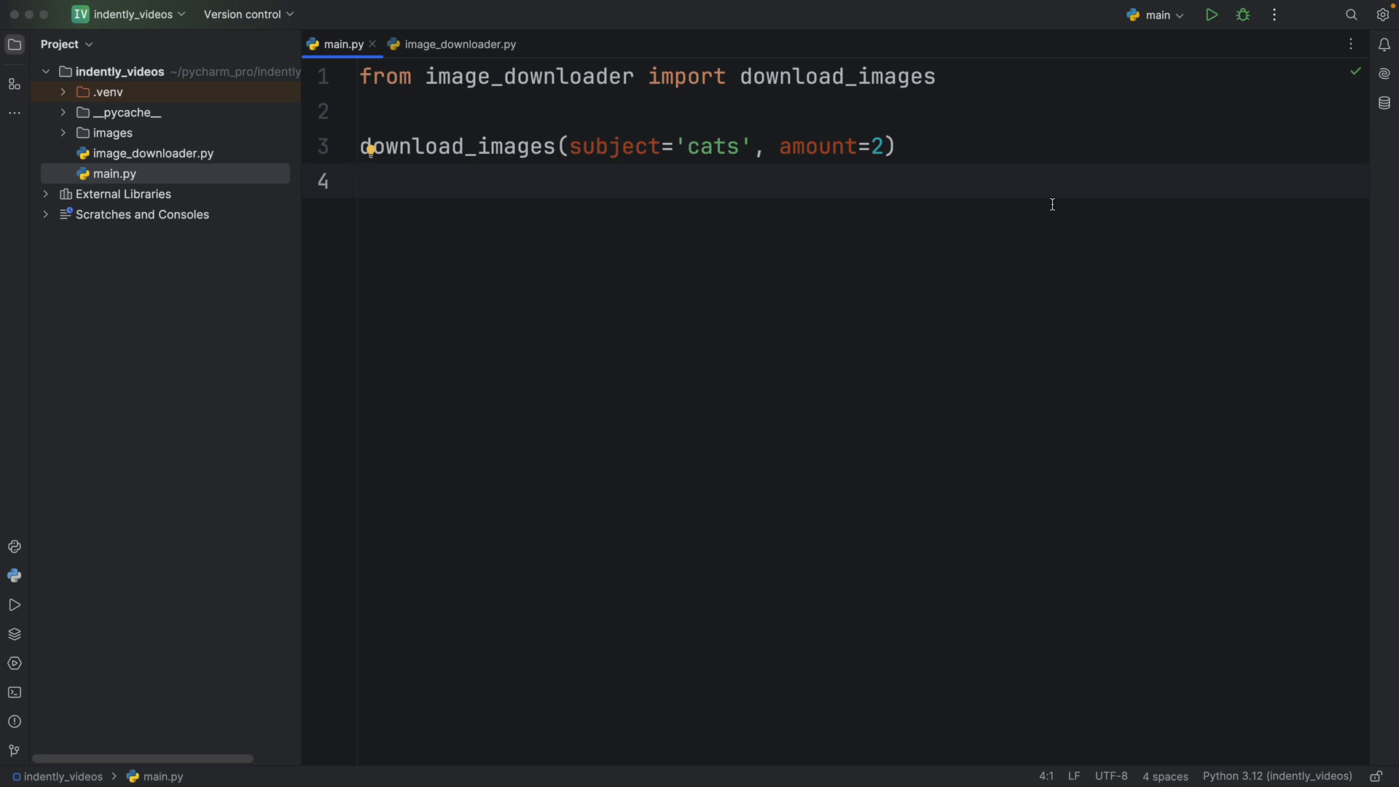
left_click(360, 182)
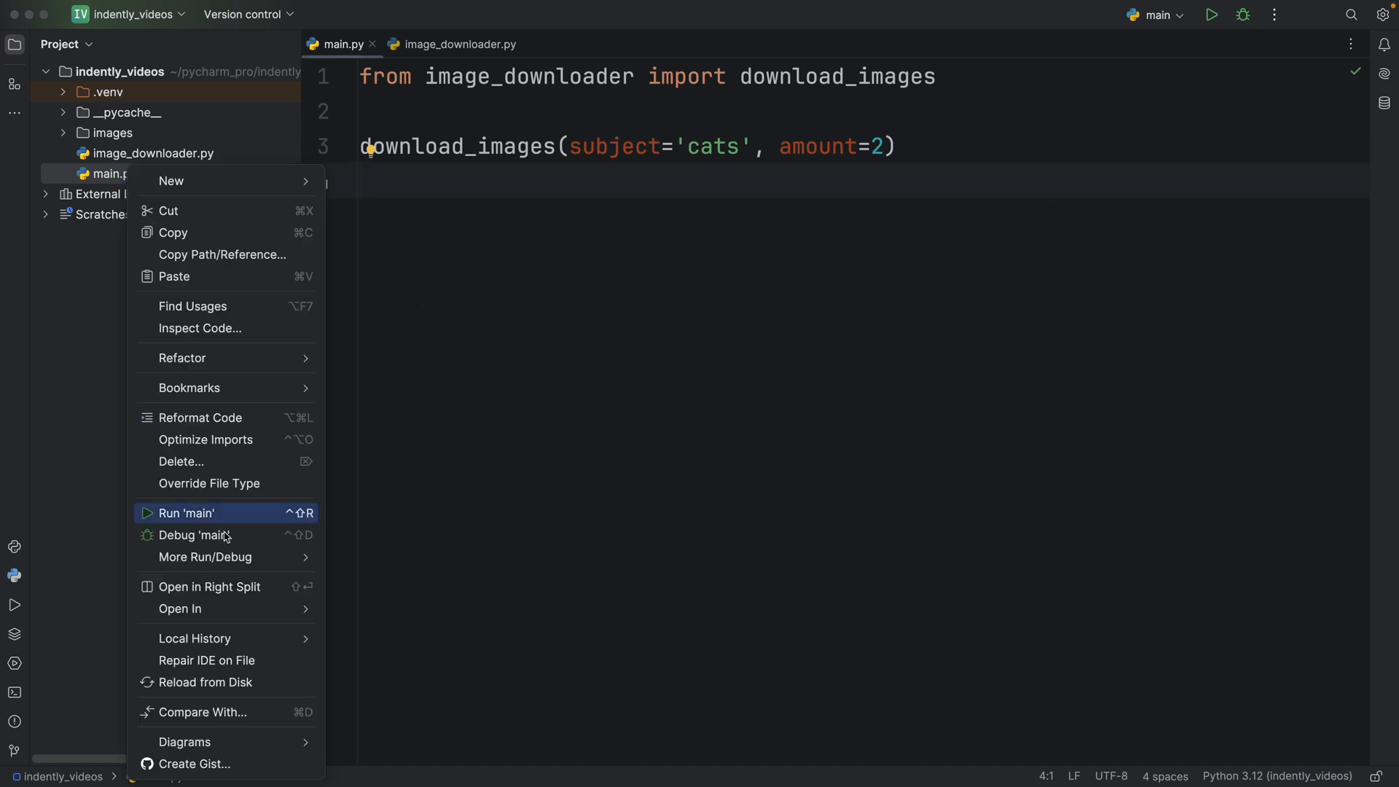
Step: Run main.py to download 2 cat images, then close the Run output
left_click(185, 513)
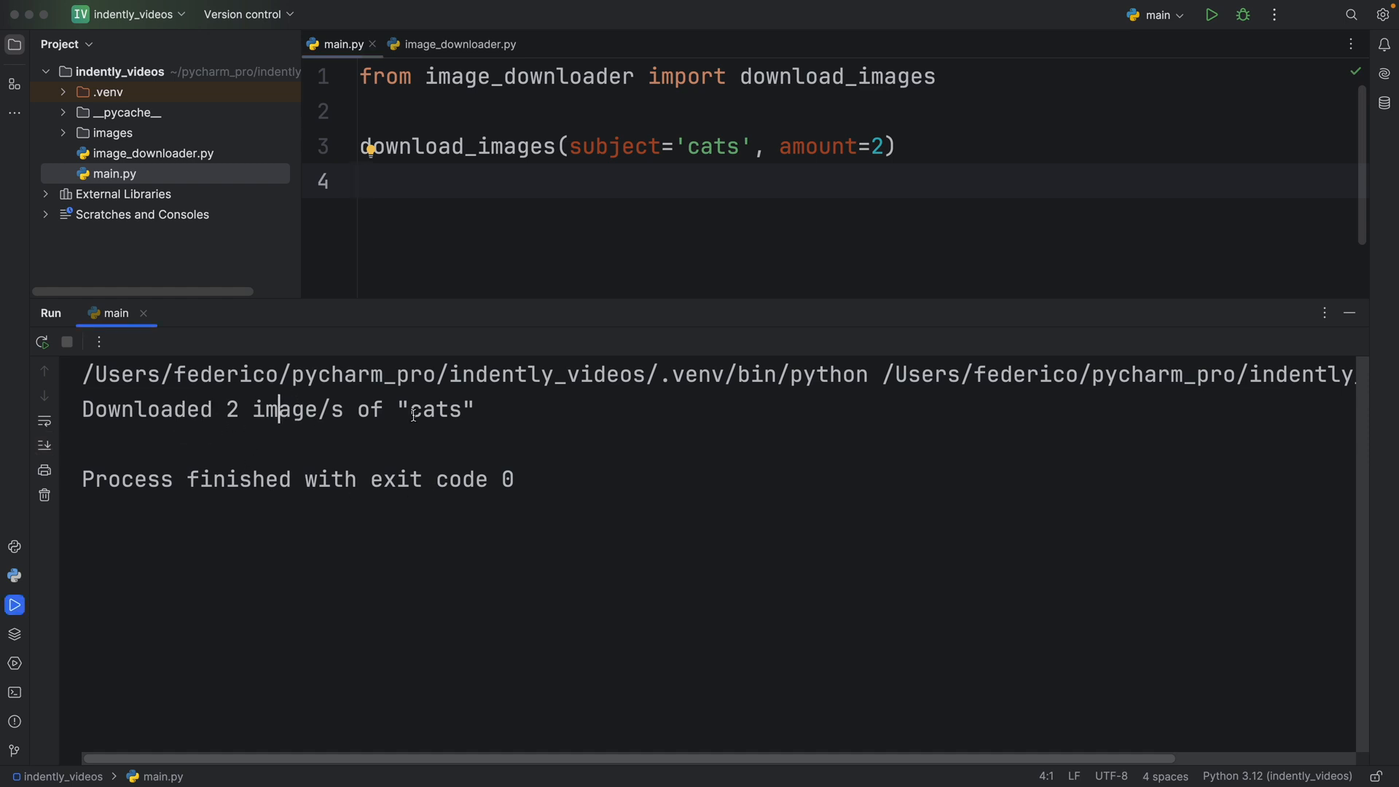
left_click(1348, 313)
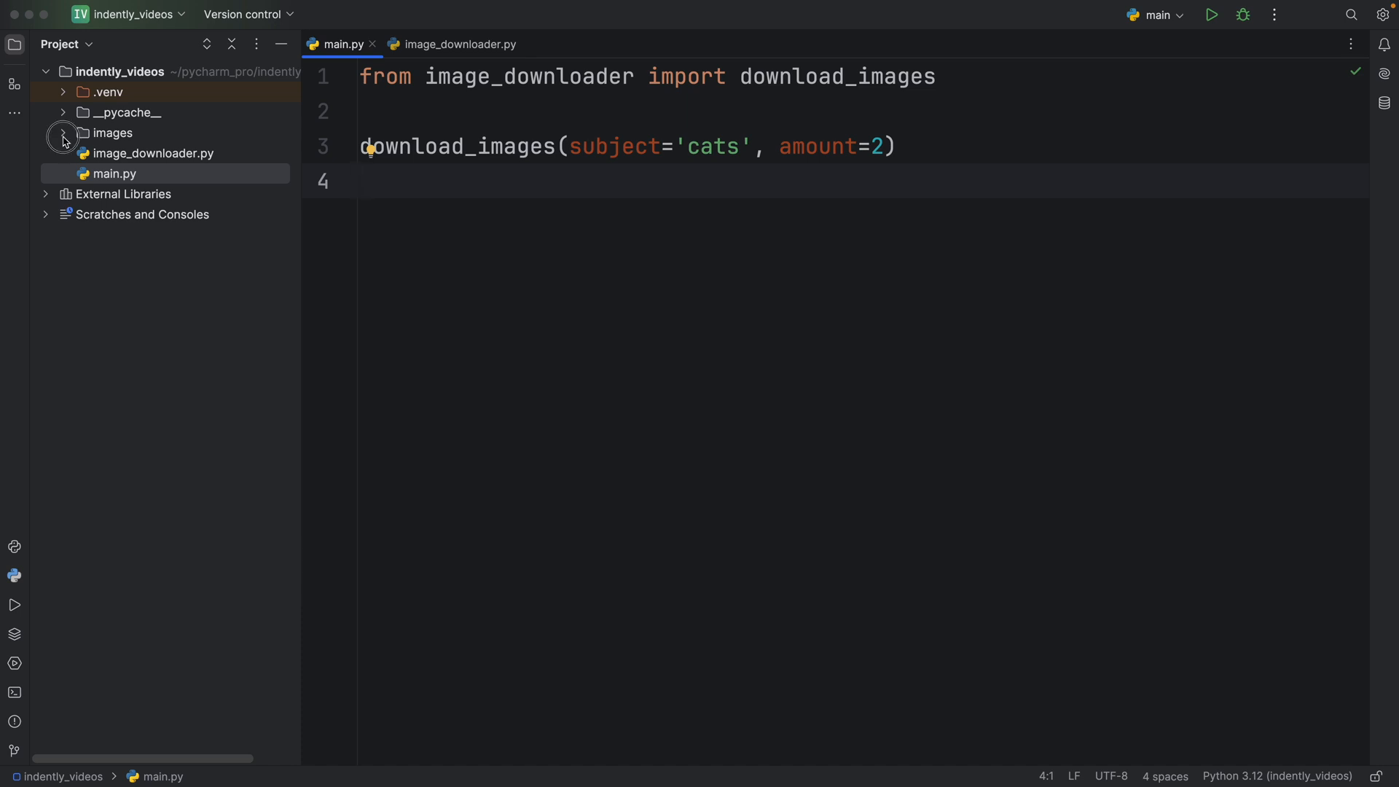
Step: Expand the images folder and open the first downloaded cat image
left_click(63, 132)
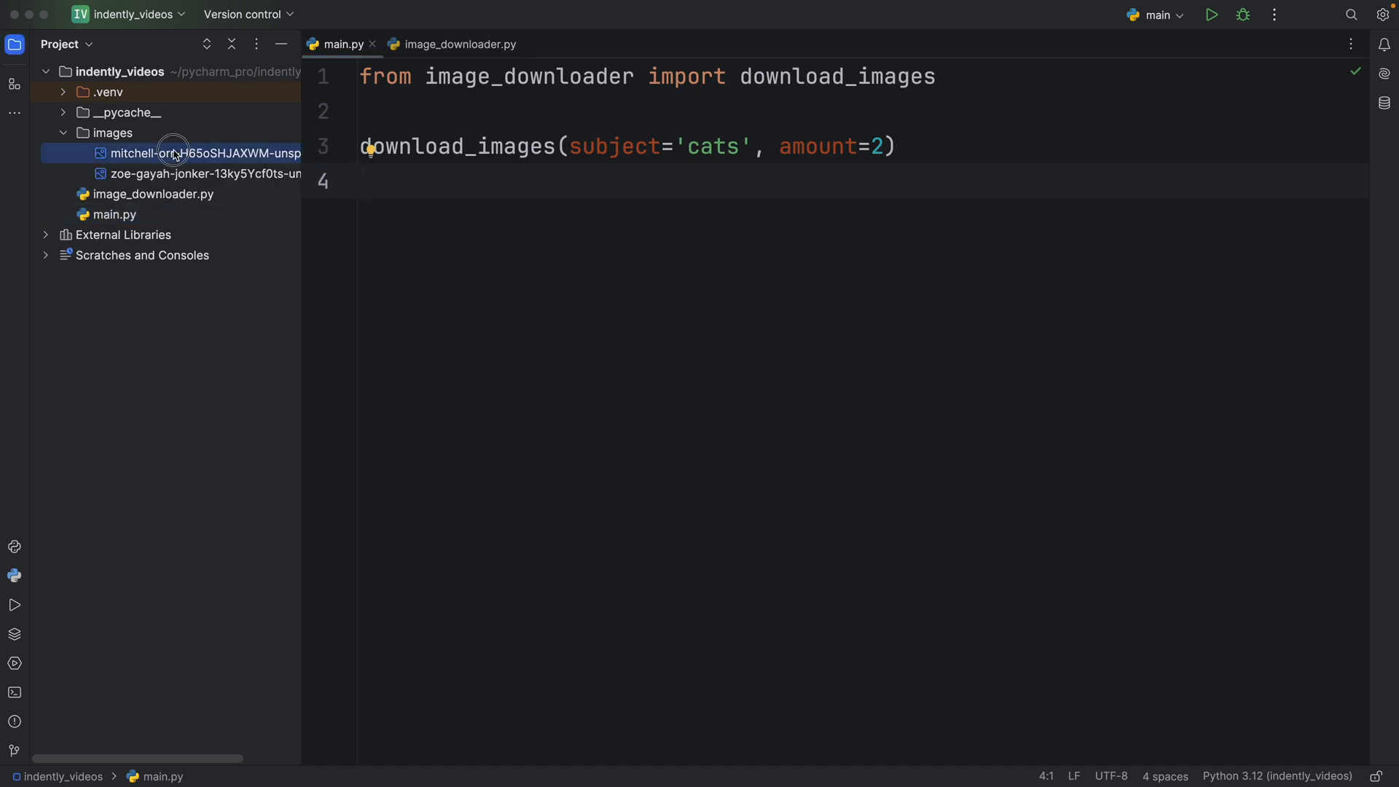
double_click(204, 152)
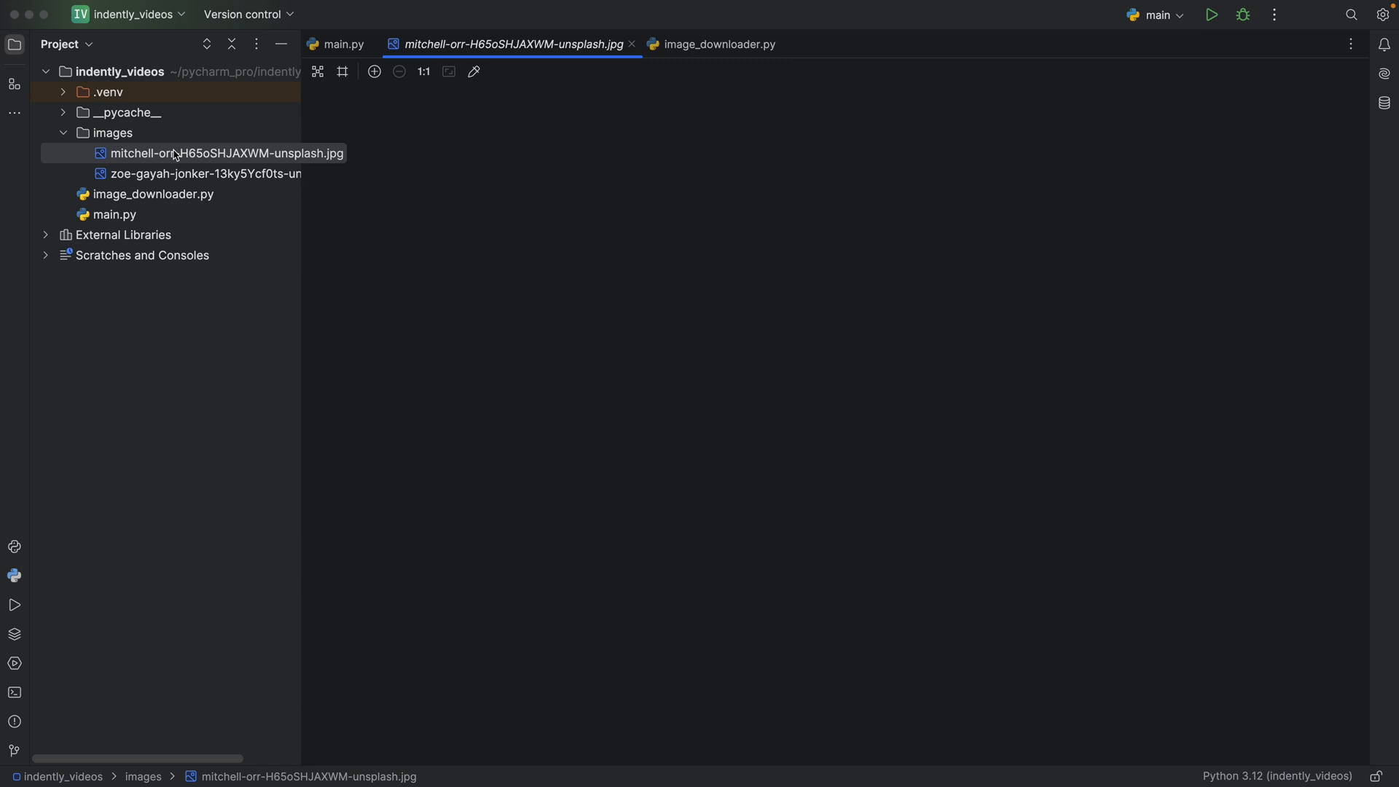
left_click(226, 152)
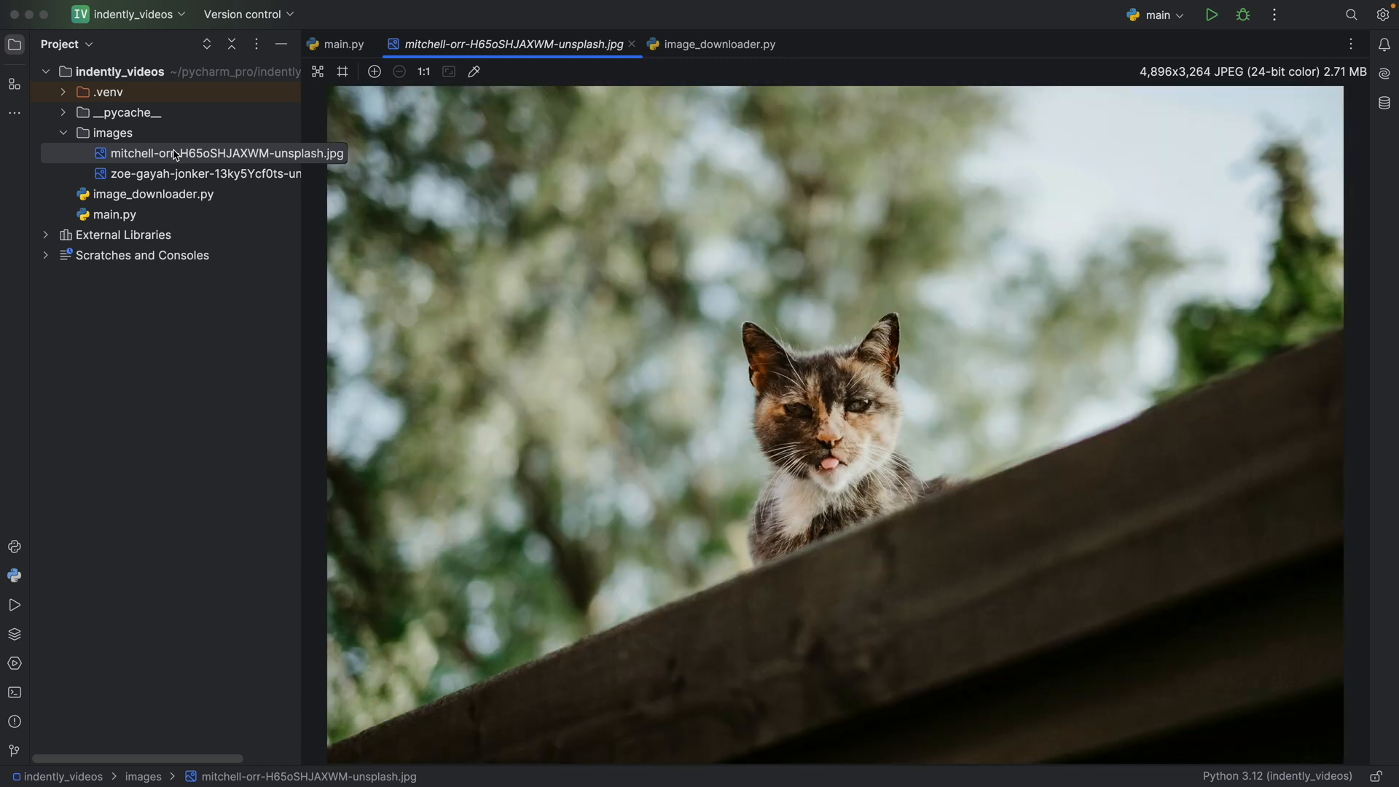
left_click(204, 174)
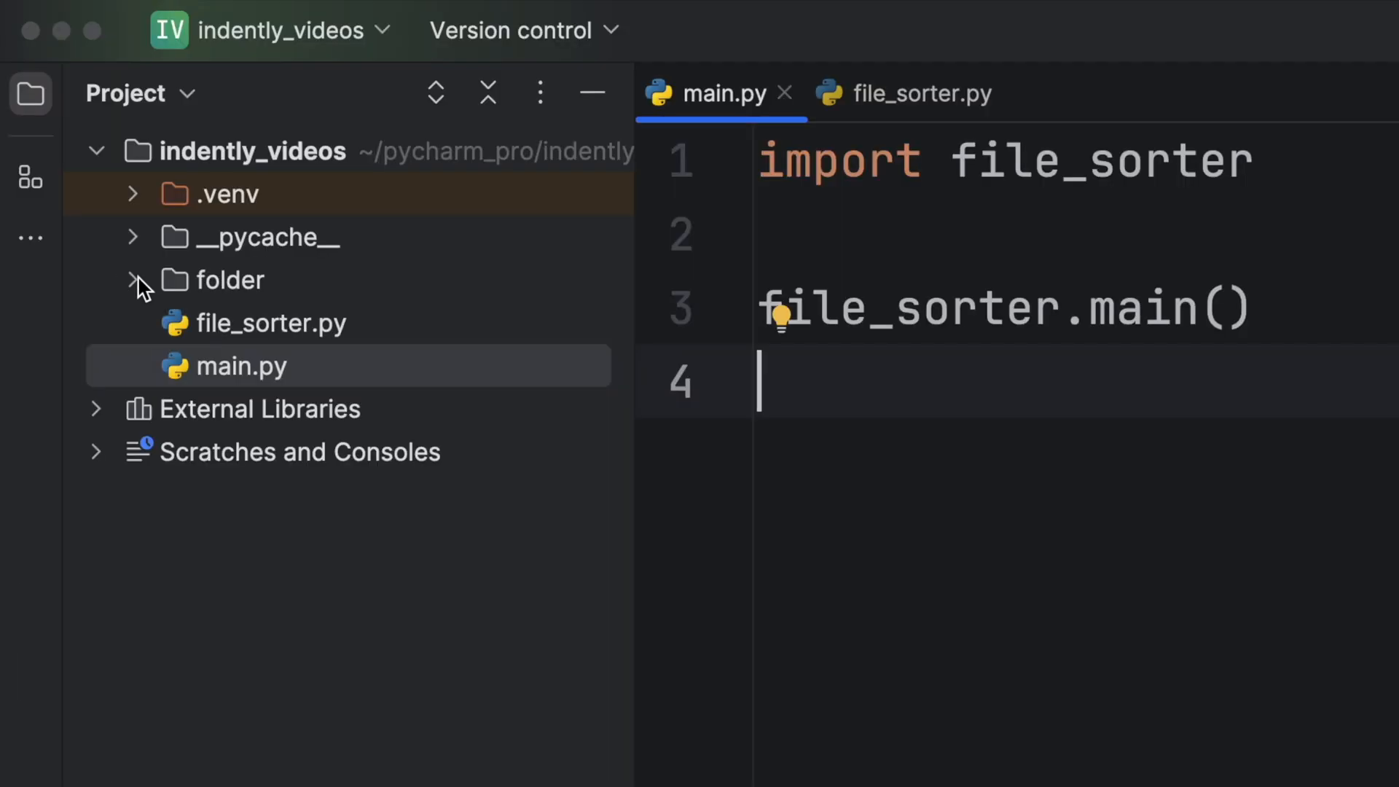
Step: Expand folder and inner_folder to show the unsorted jpg, py and txt files
left_click(131, 279)
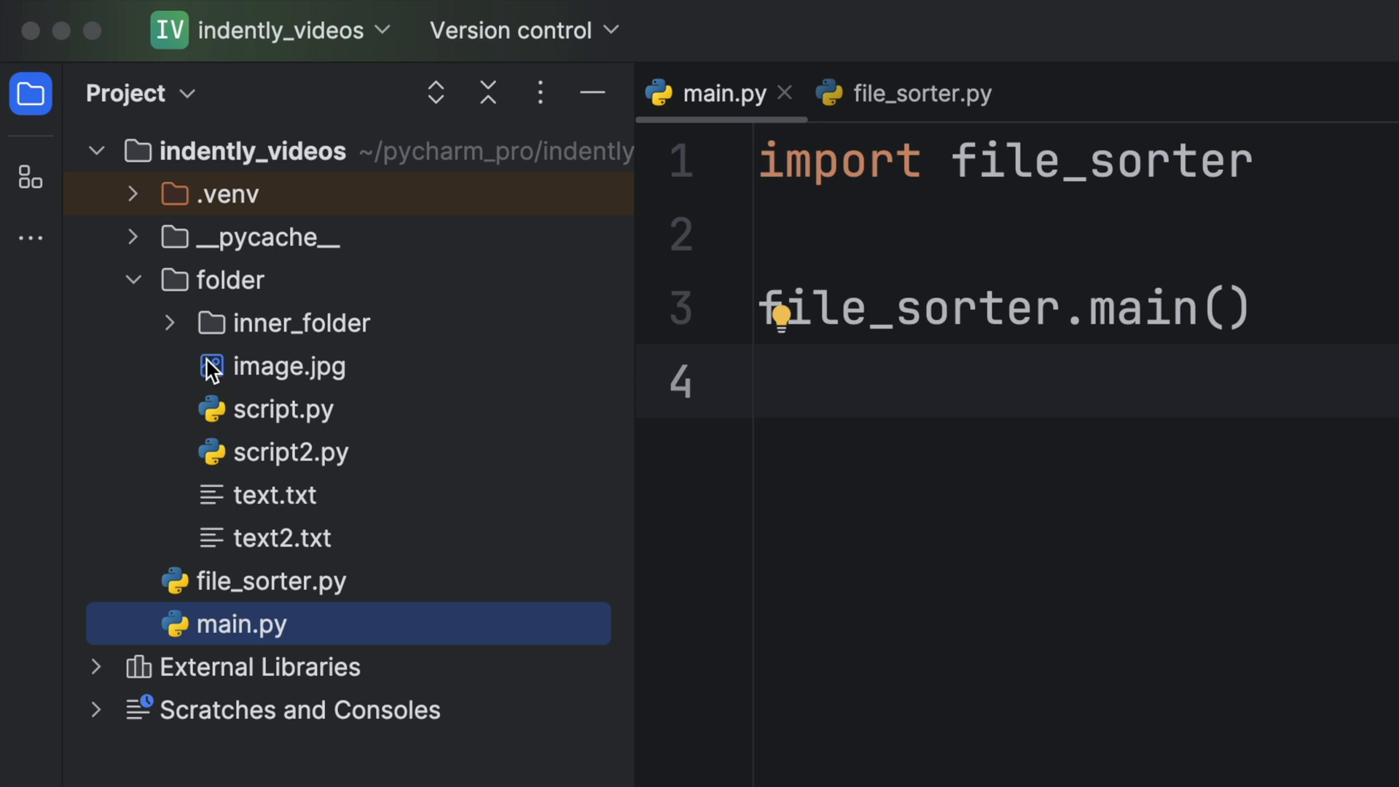
left_click(170, 322)
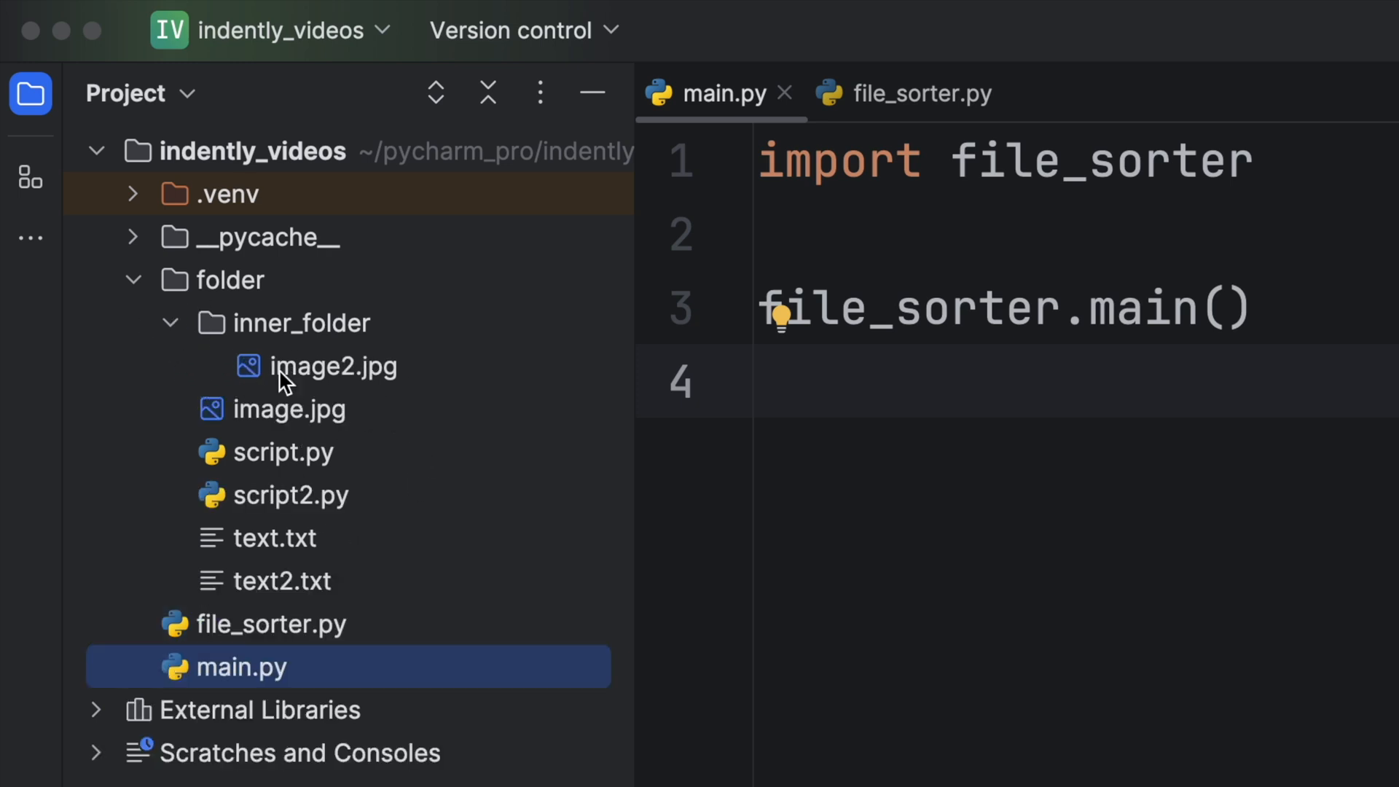
left_click(303, 322)
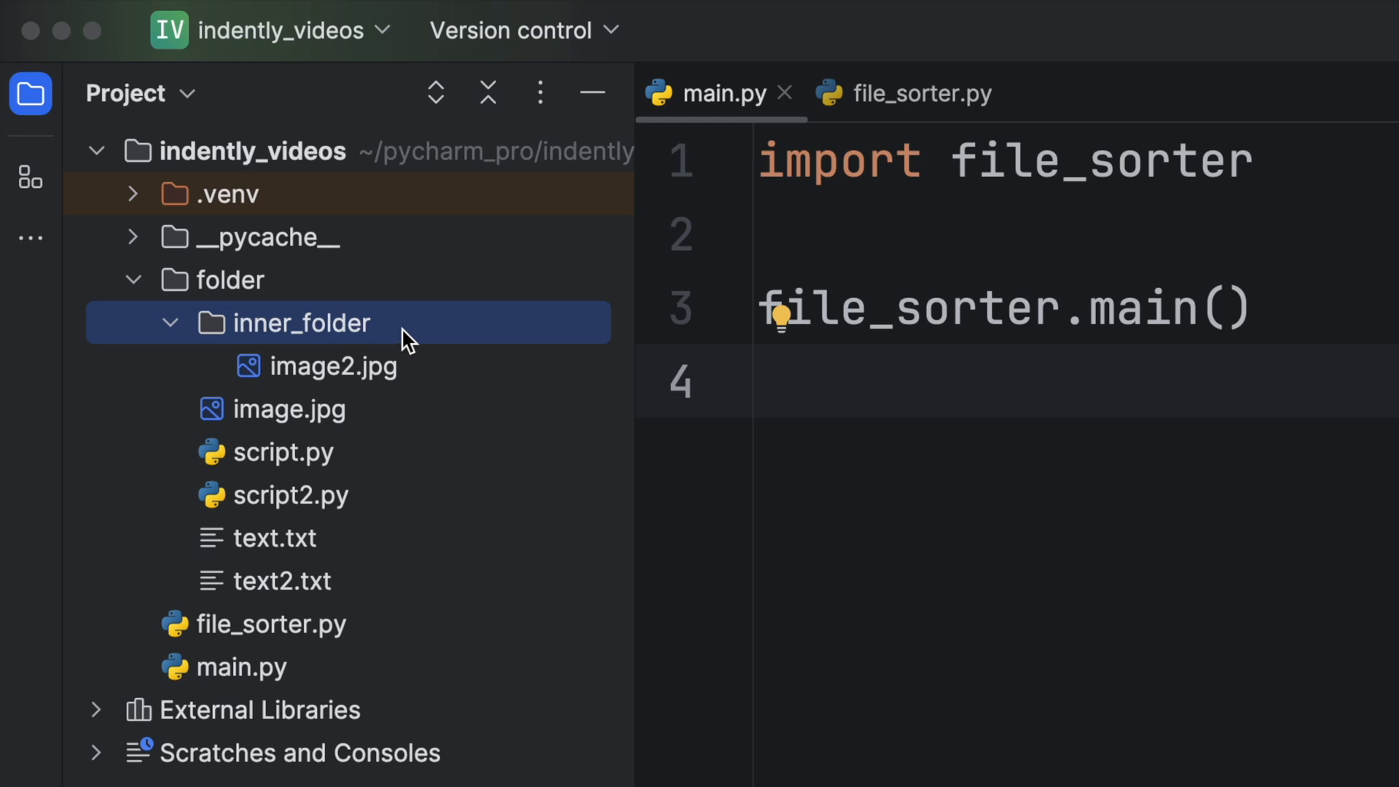
mouse_move(455, 507)
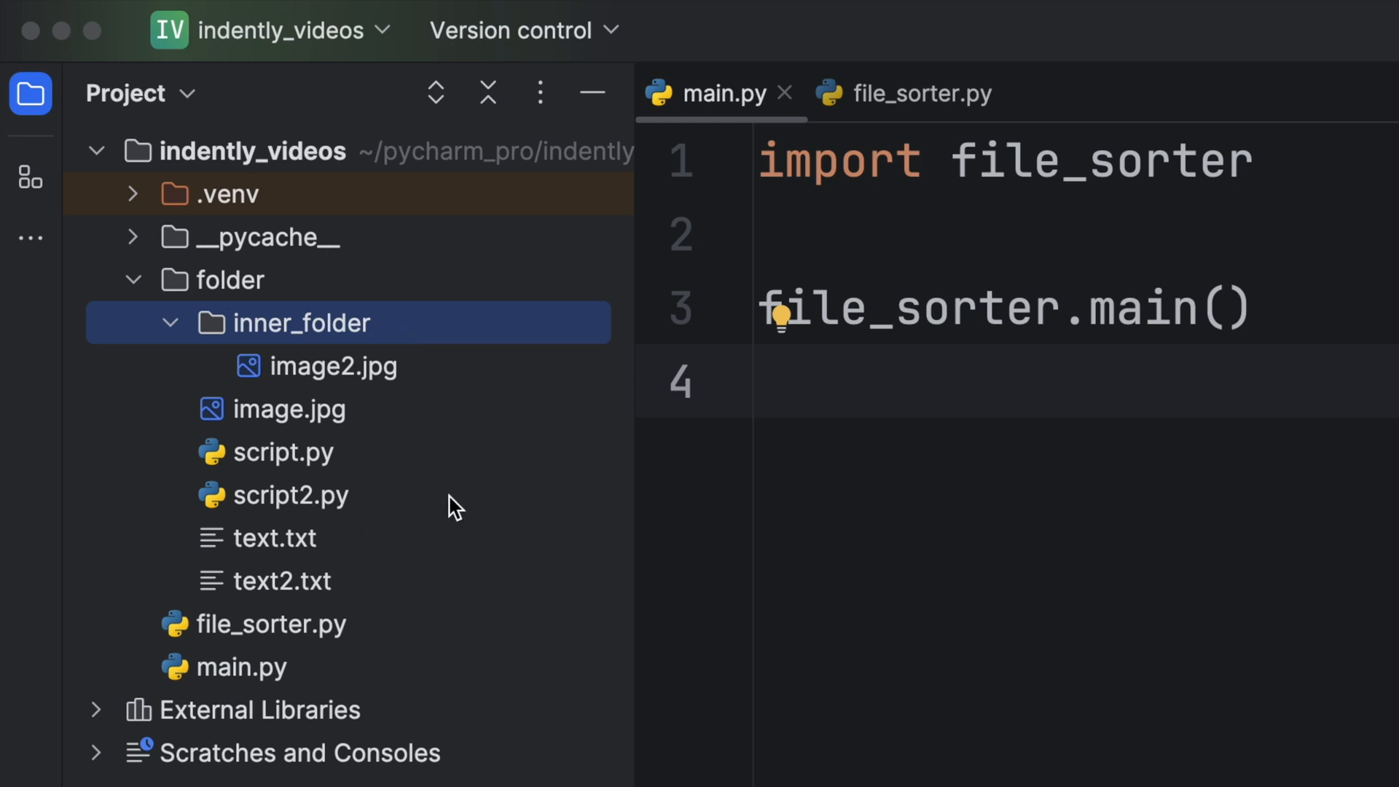
mouse_move(406, 544)
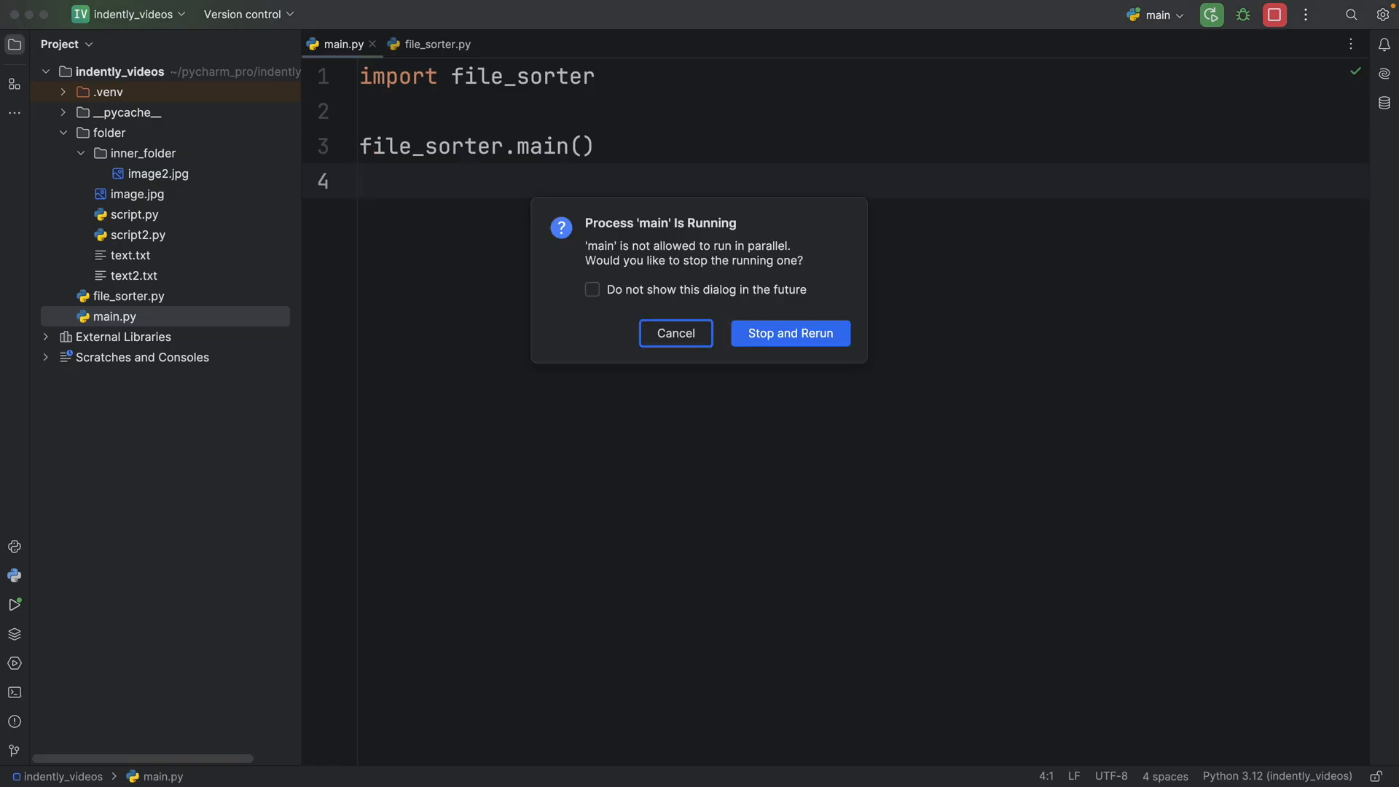
Step: Stop and rerun the file sorter, entering 'folder' as the directory to sort
left_click(788, 333)
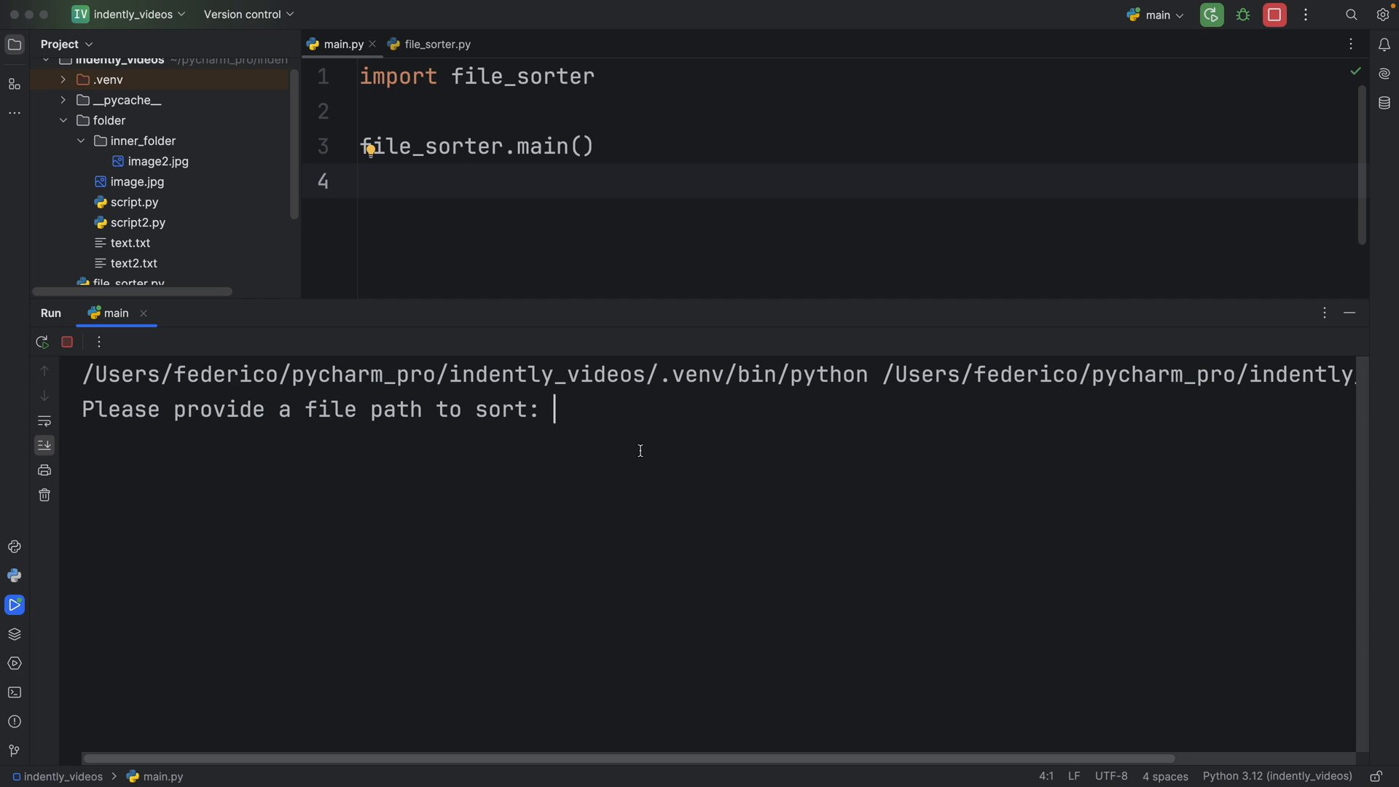
type("folder")
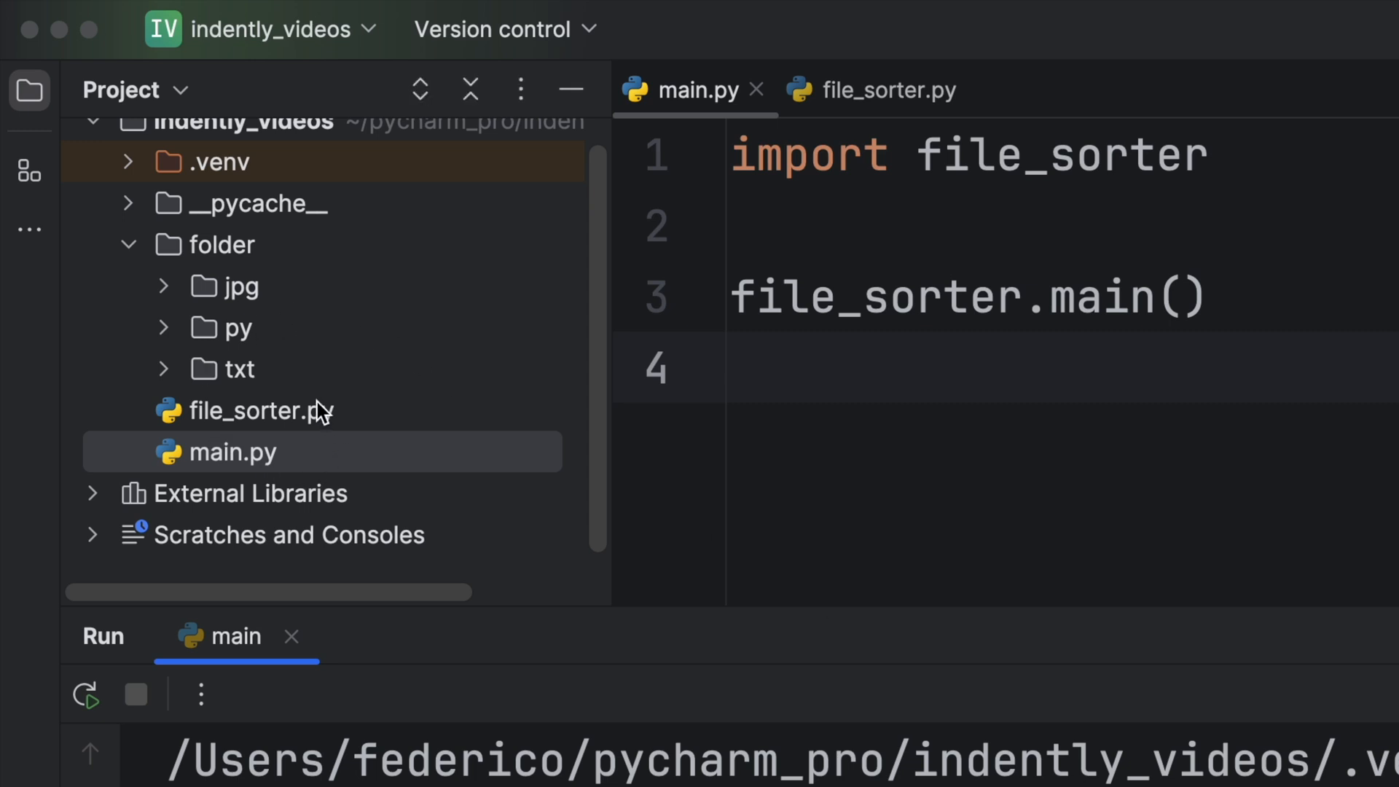
mouse_move(307, 341)
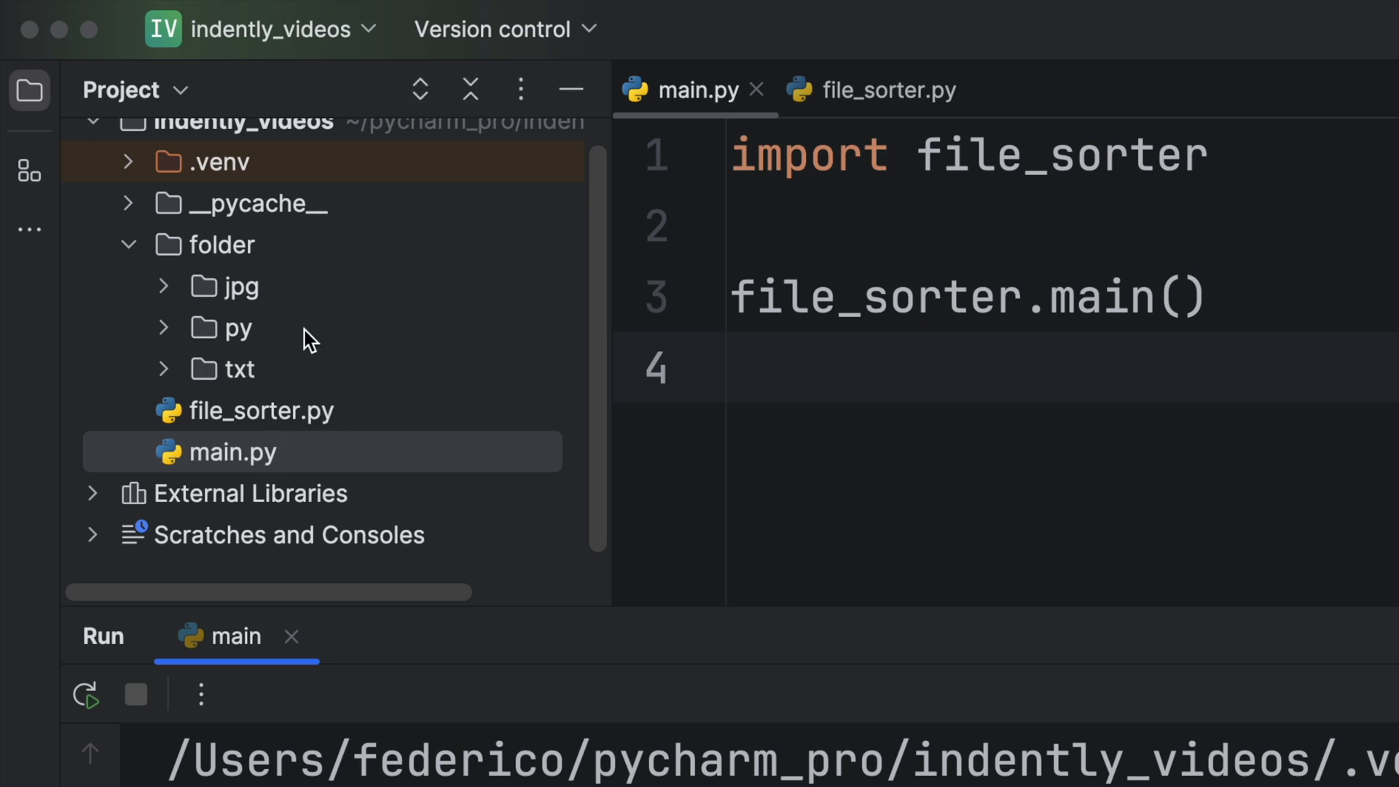
mouse_move(174, 299)
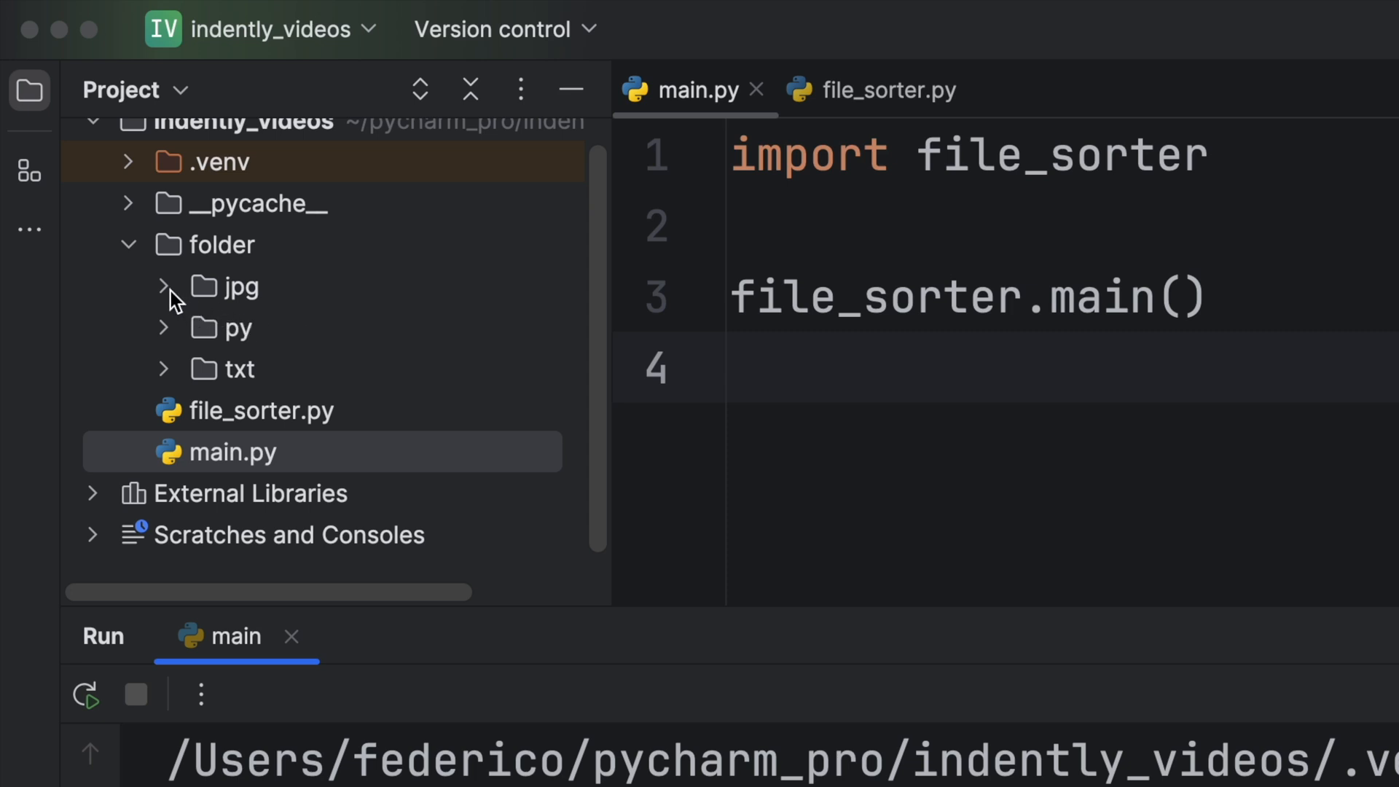
Step: Expand the jpg, py and txt folders to inspect the sorted files
left_click(163, 286)
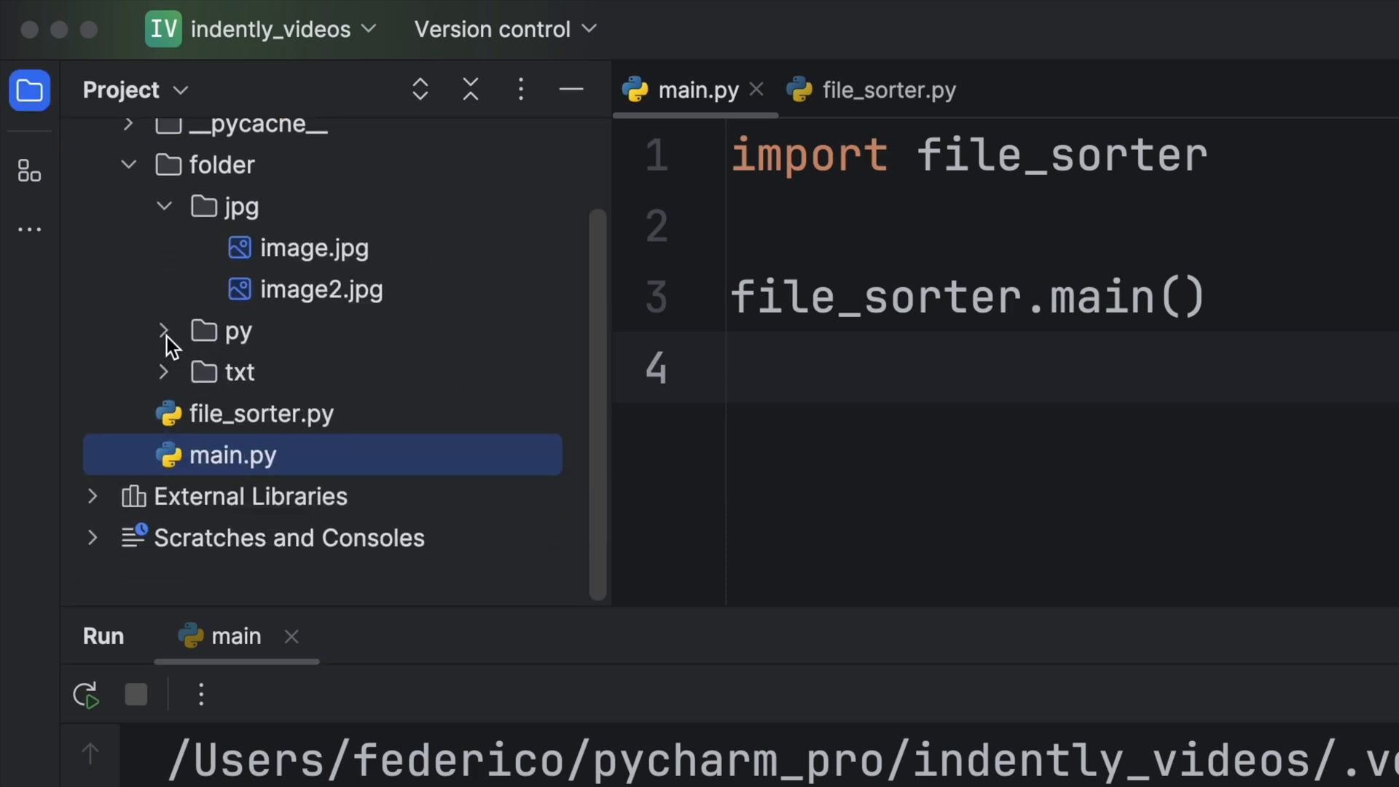
left_click(164, 331)
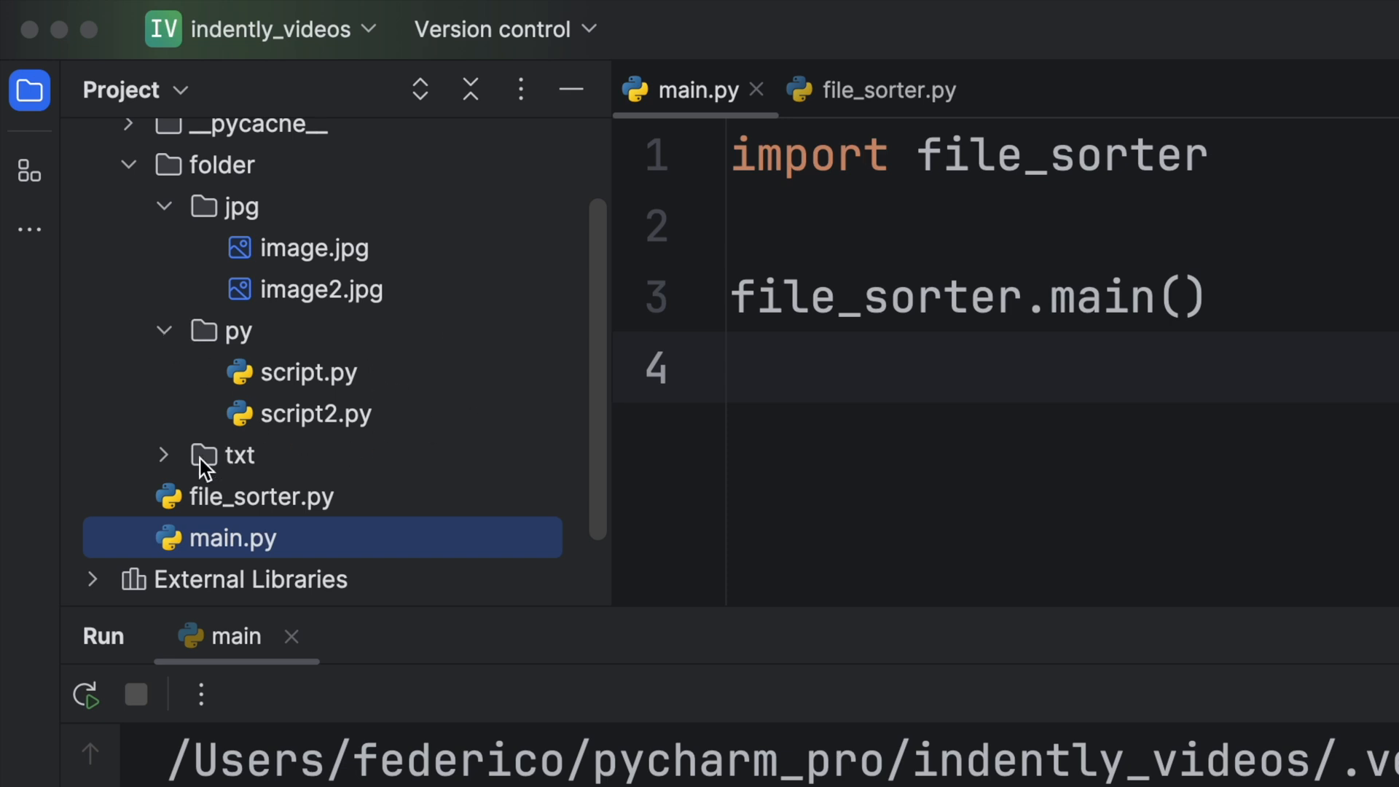
left_click(163, 454)
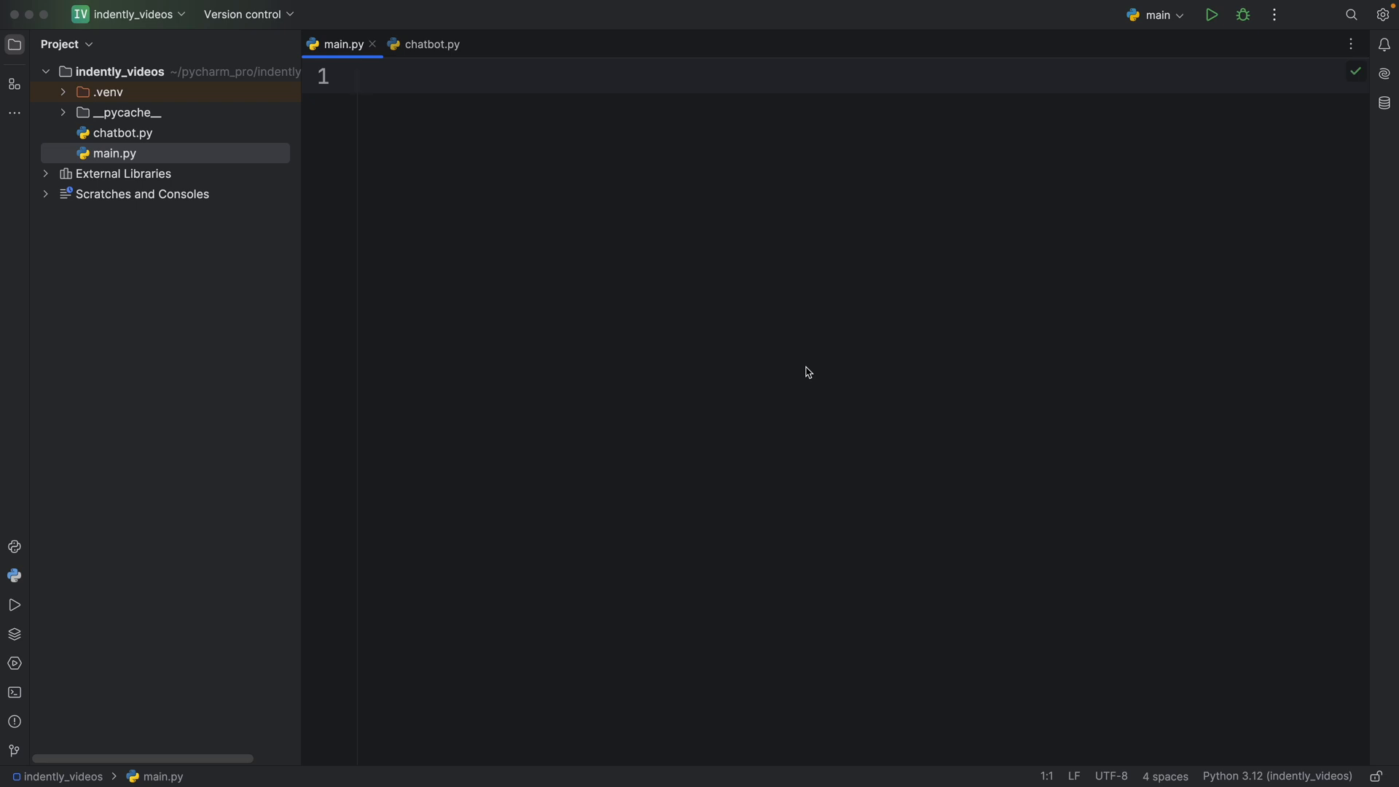
Step: Write main.py importing ChatBot, creating bob = ChatBot(name='Bob') and calling bob.run()
left_click(360, 75)
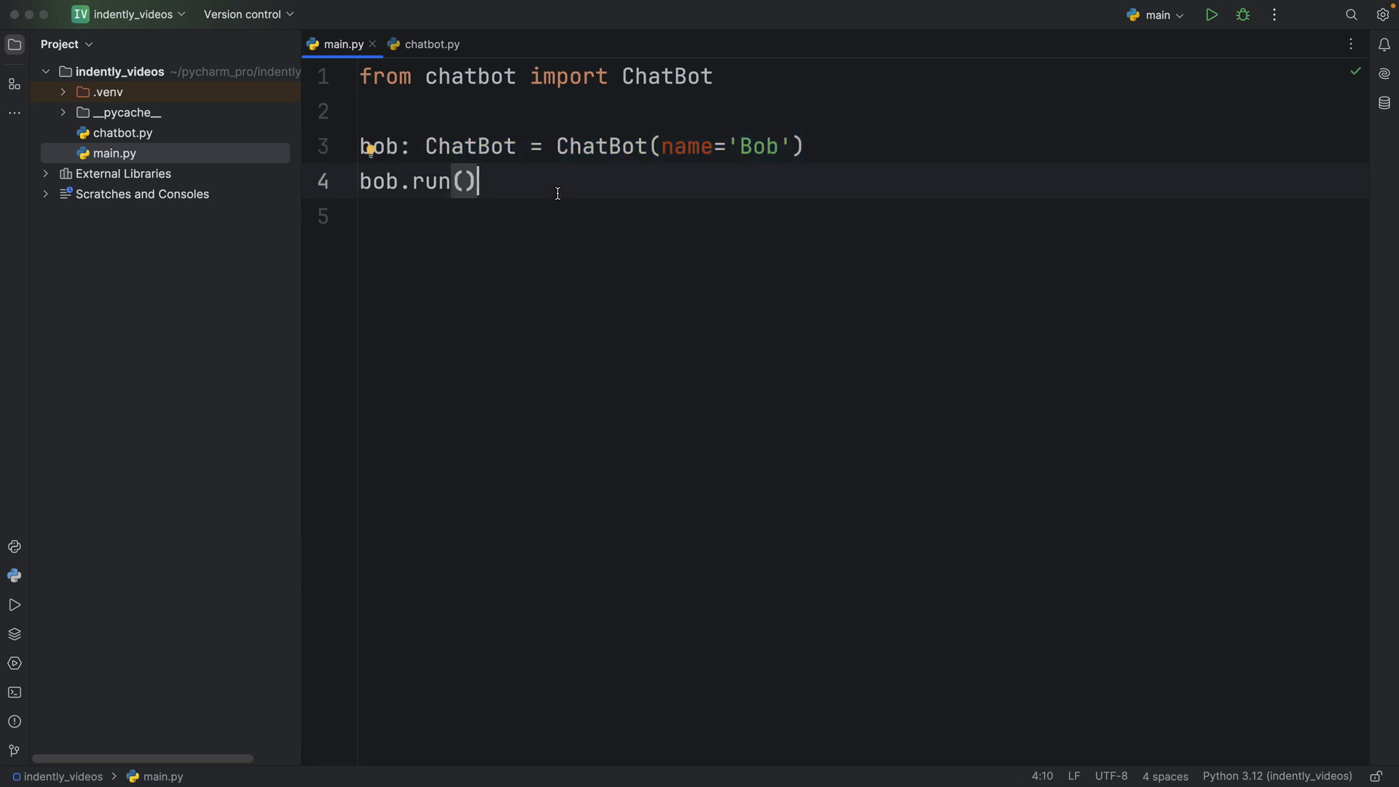
Step: Run the chatbot and ask Bob about the weather in Paris
left_click(1211, 14)
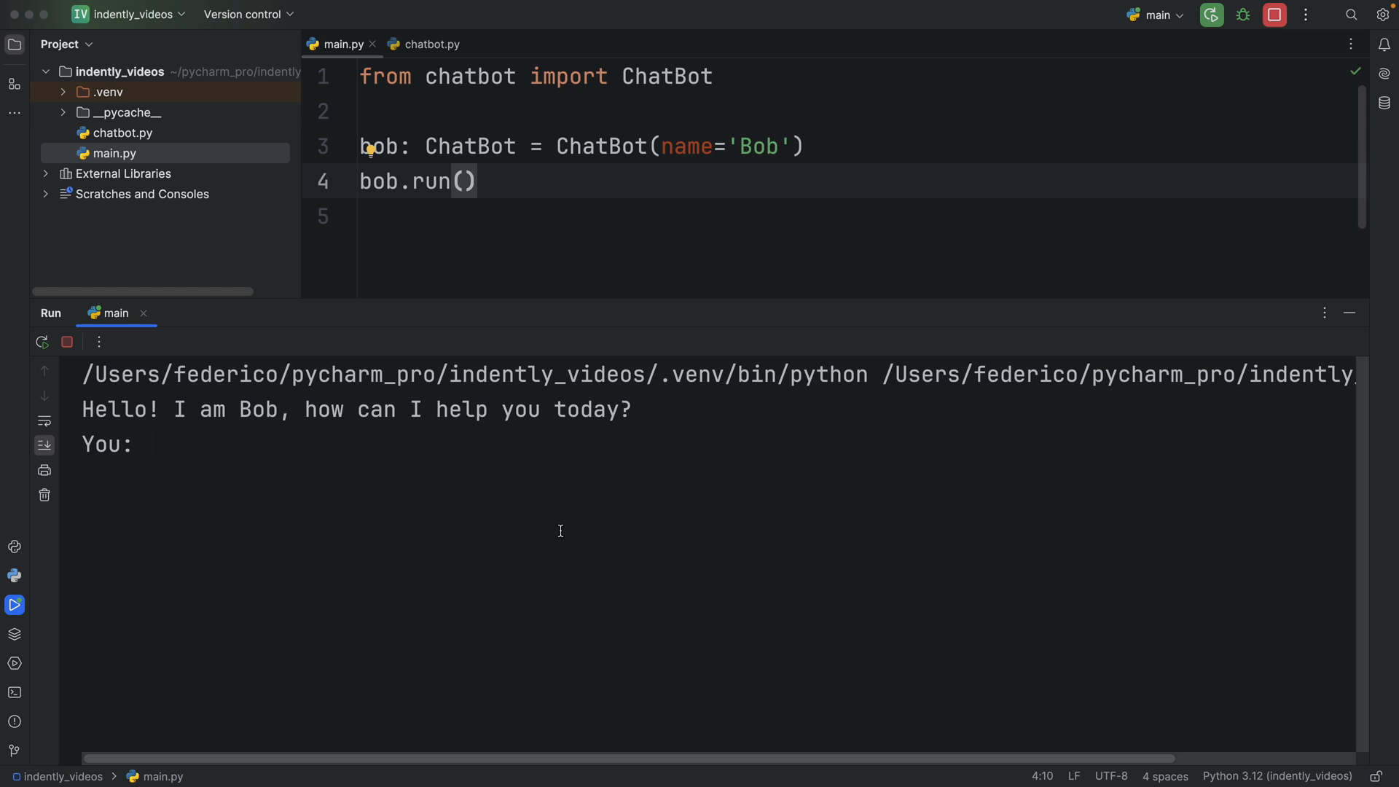
type("What is the weather like in")
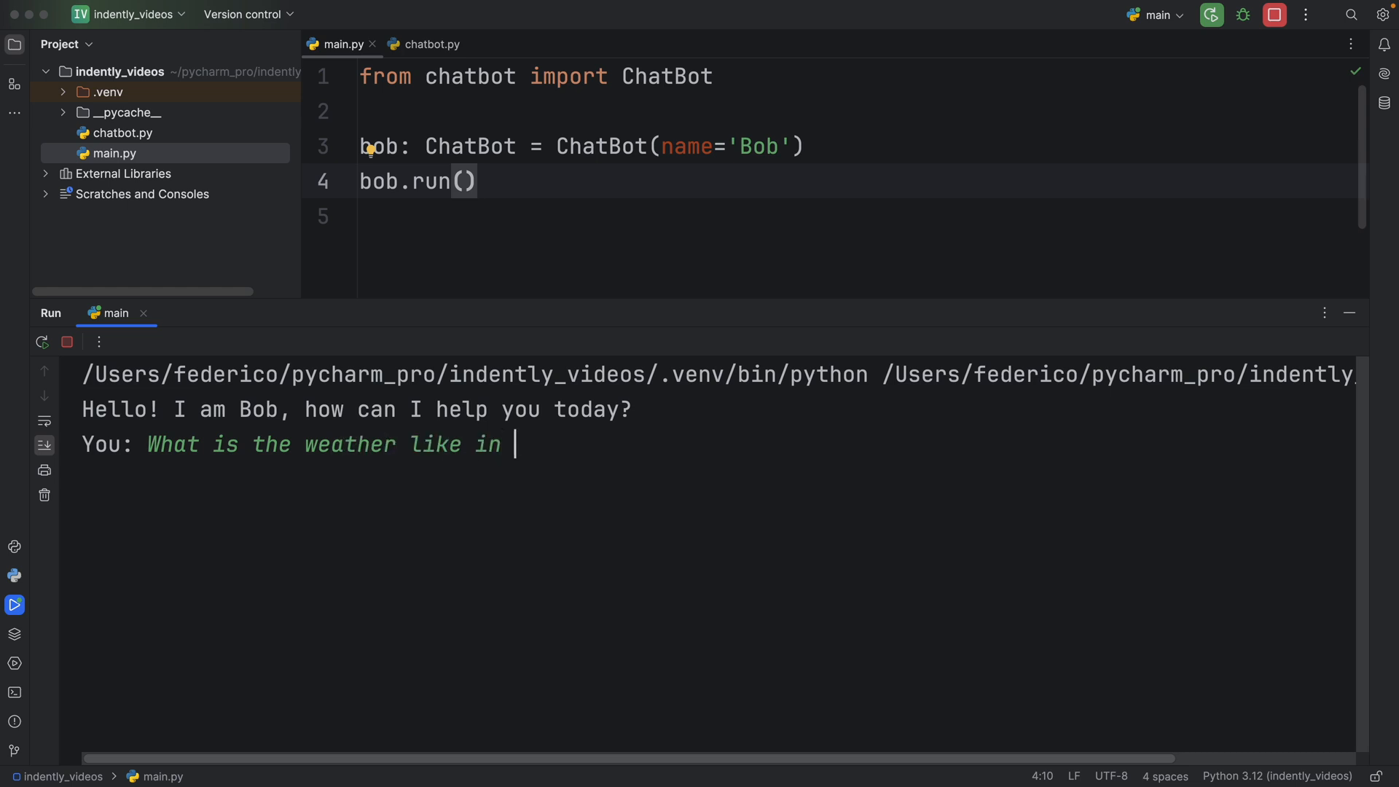
key("enter")
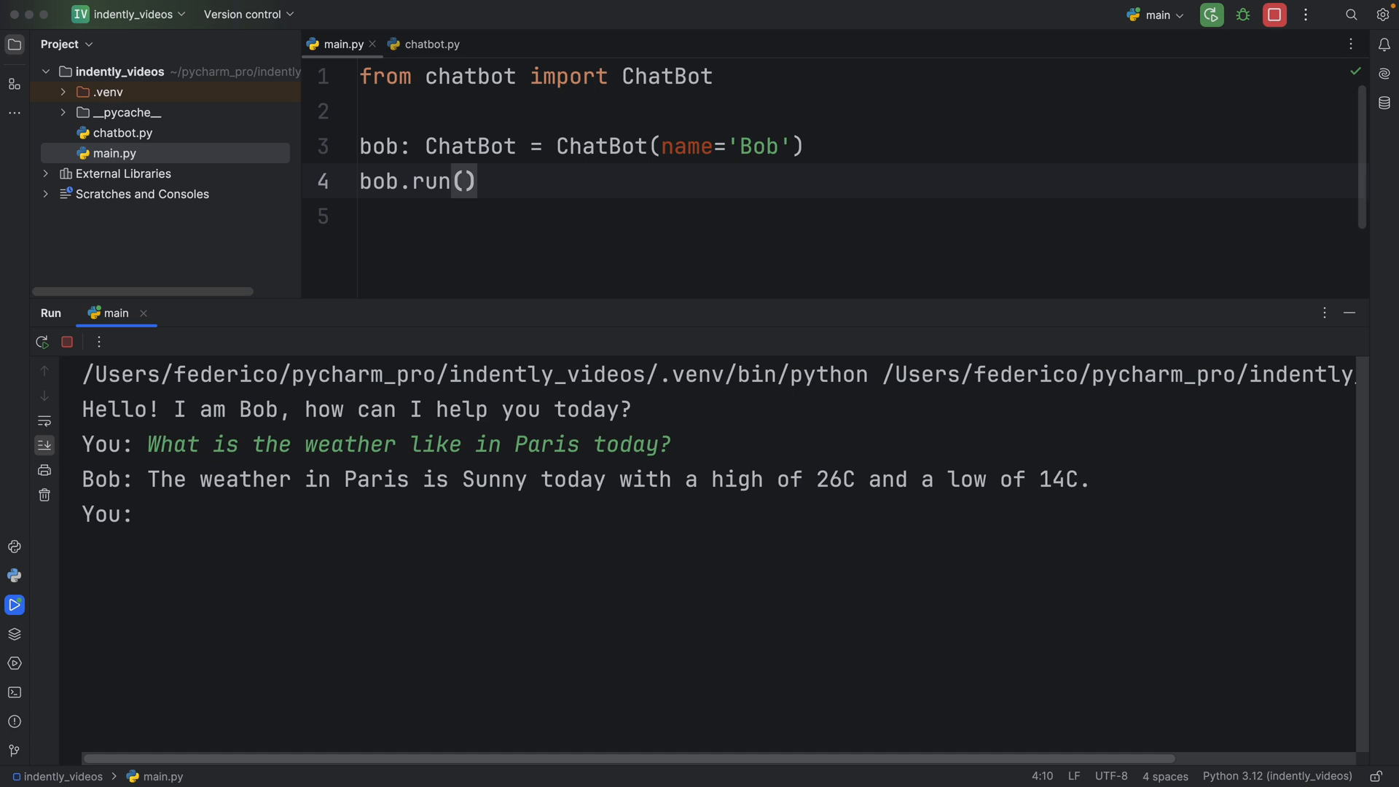
mouse_move(501, 617)
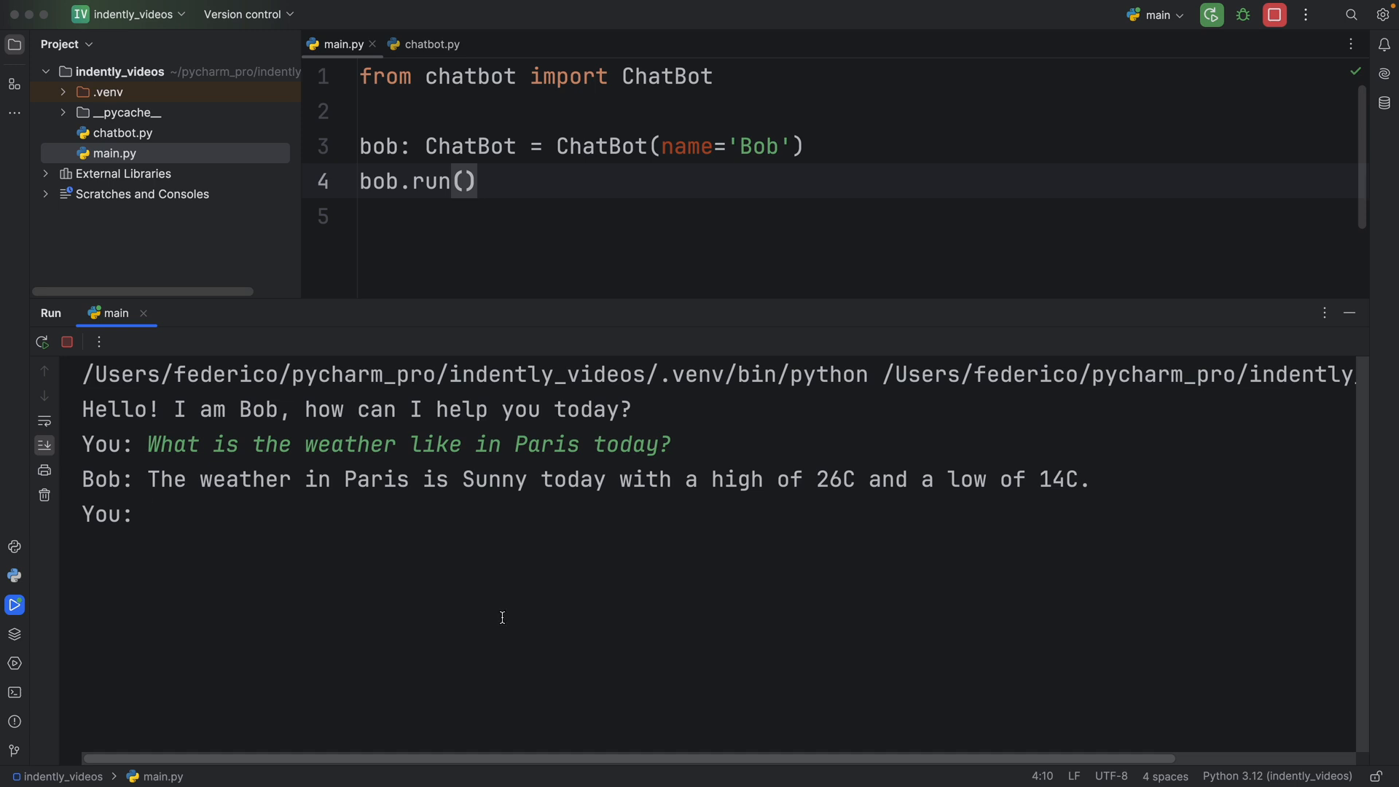
Step: Ask Bob what an apple is, then thank him
type("What is an apple?")
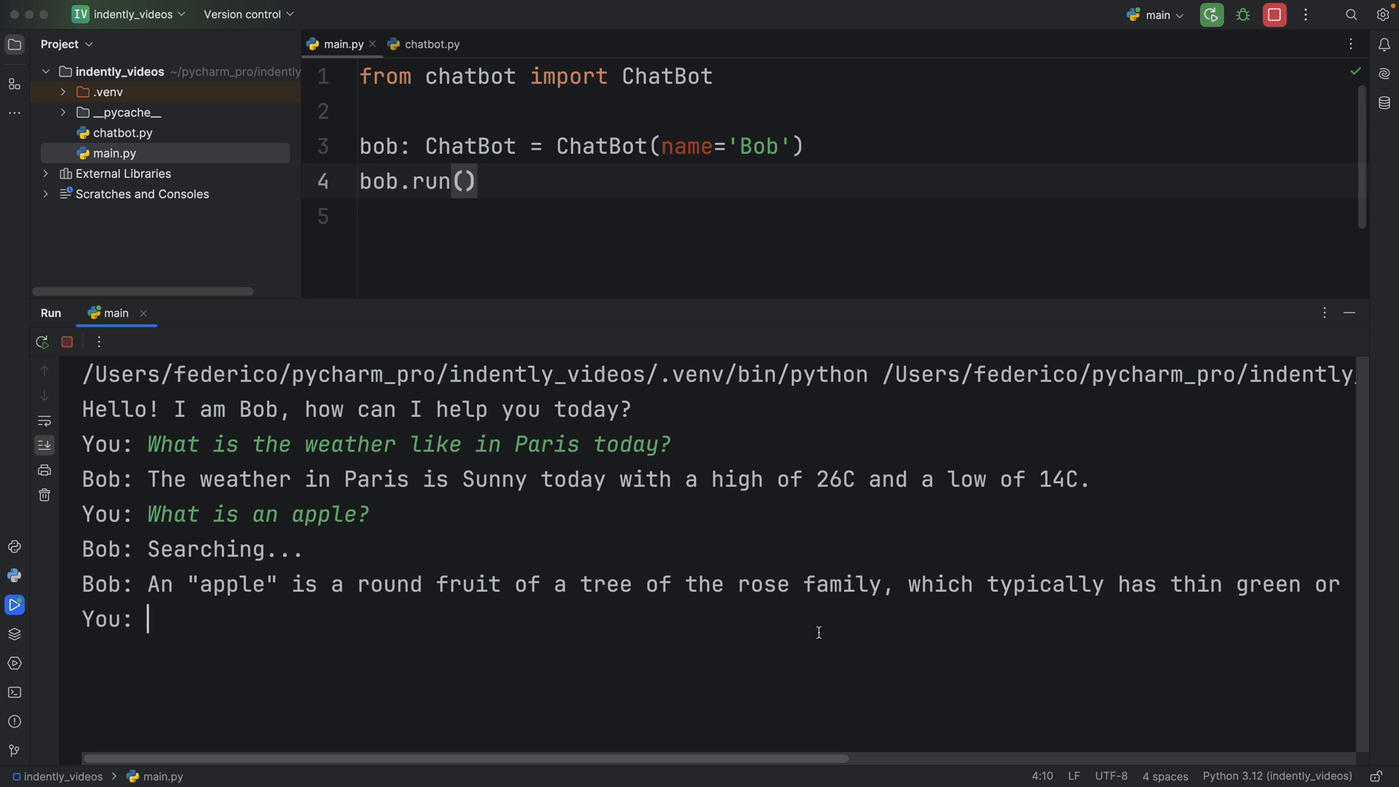
scroll("right", 3)
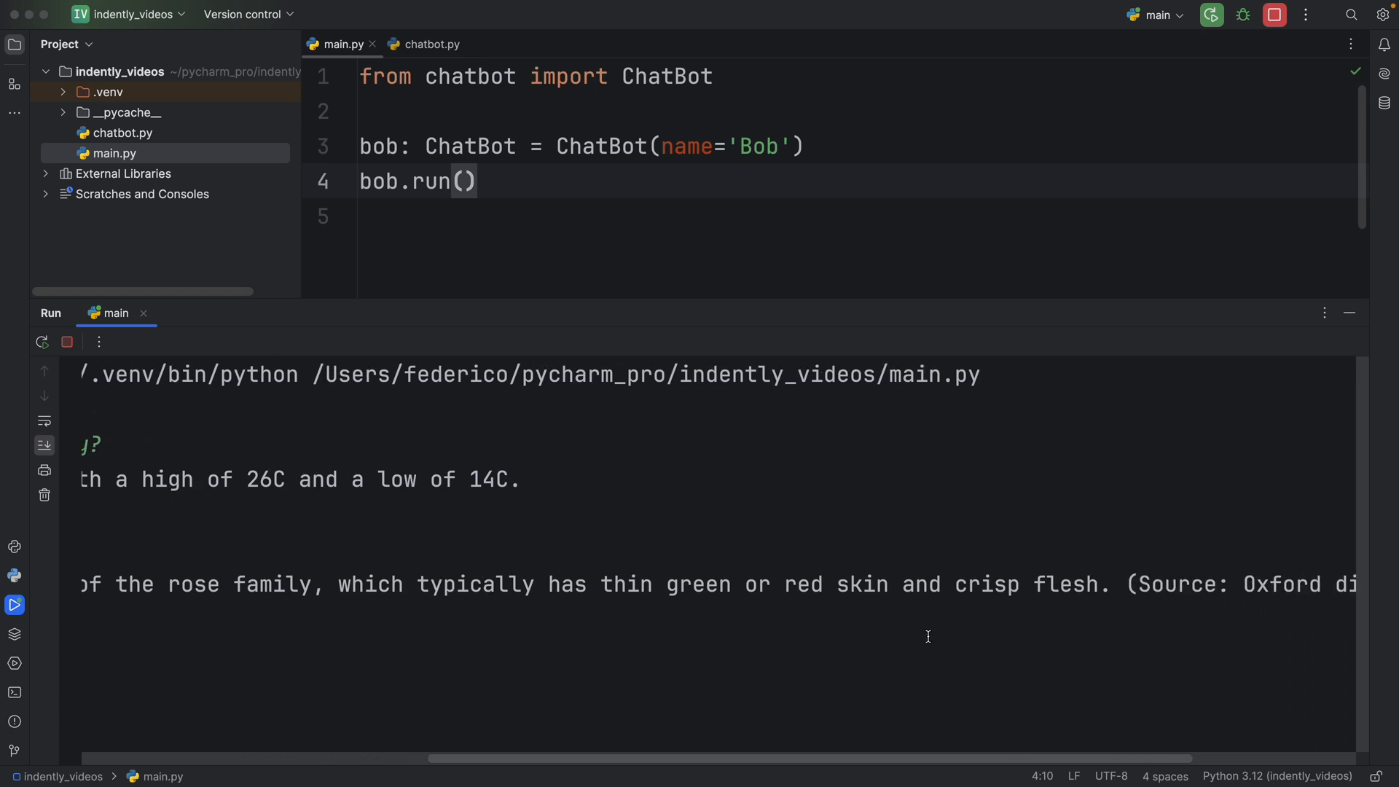
left_click_drag(857, 584, 1319, 584)
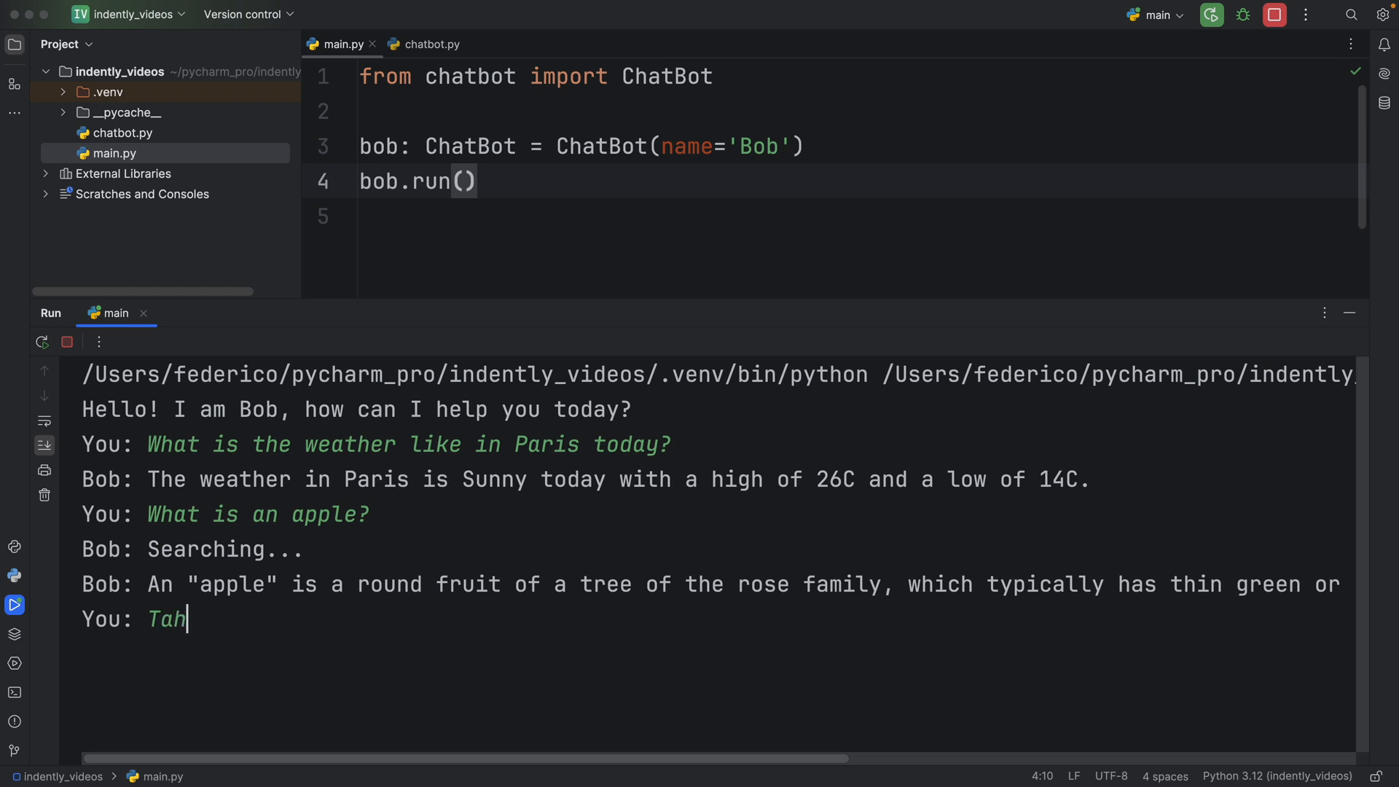
type("Thank you")
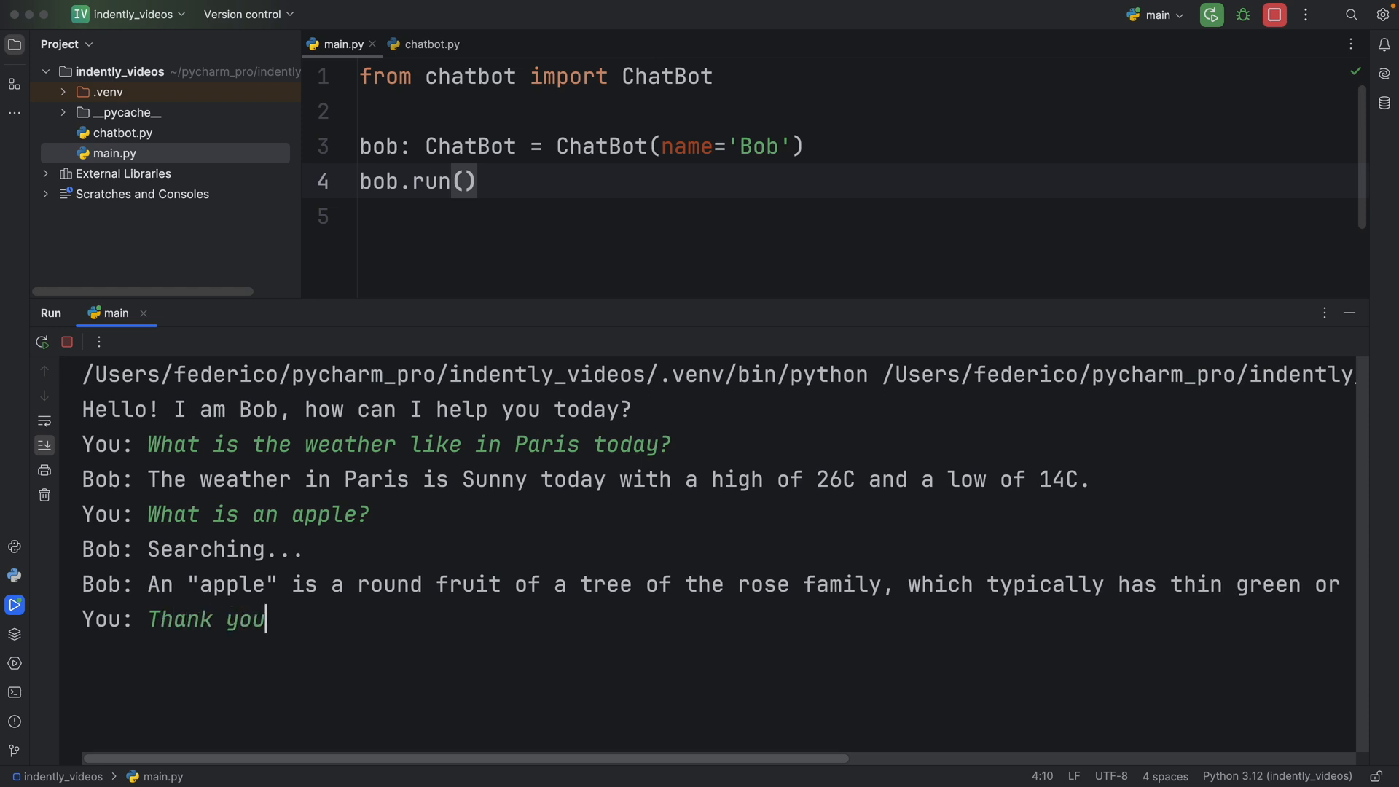
key("enter")
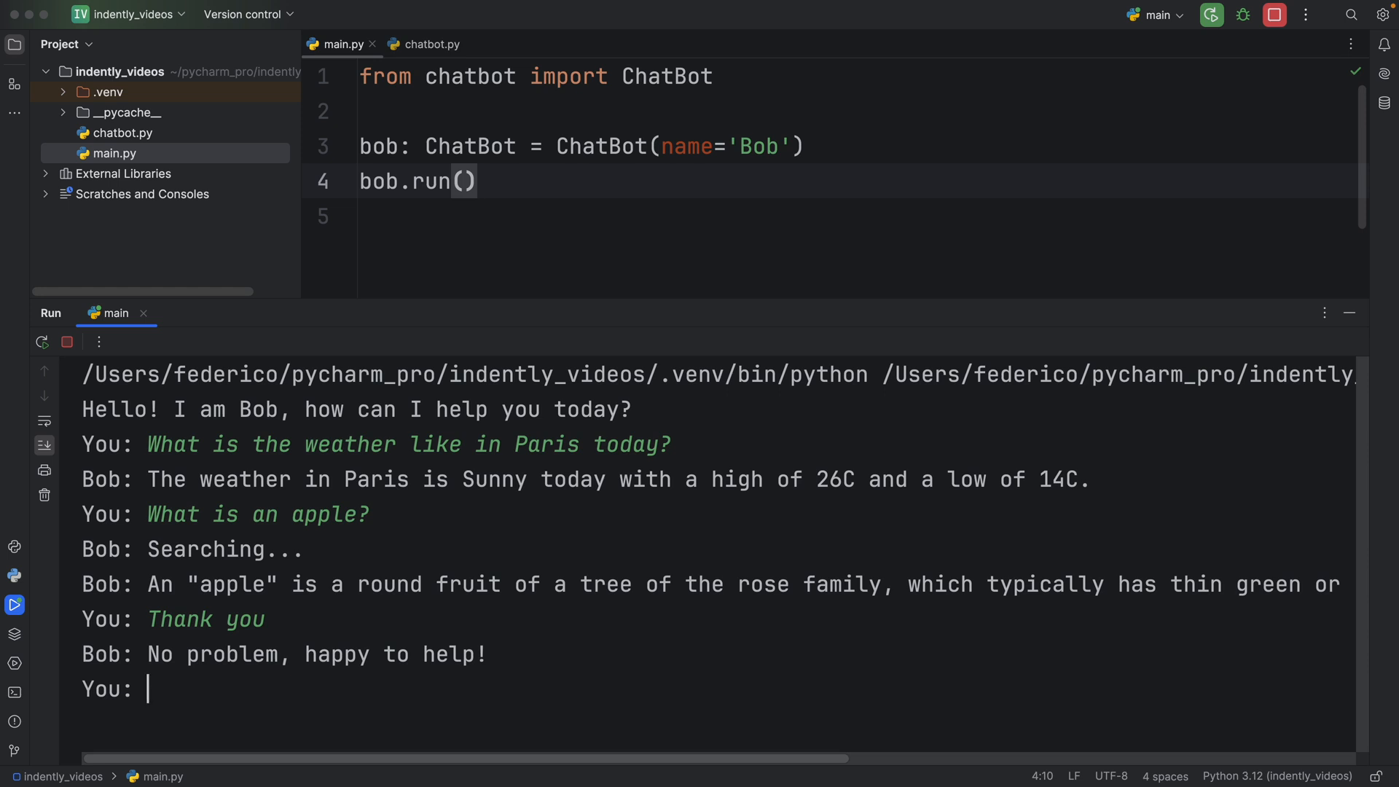
mouse_move(120, 569)
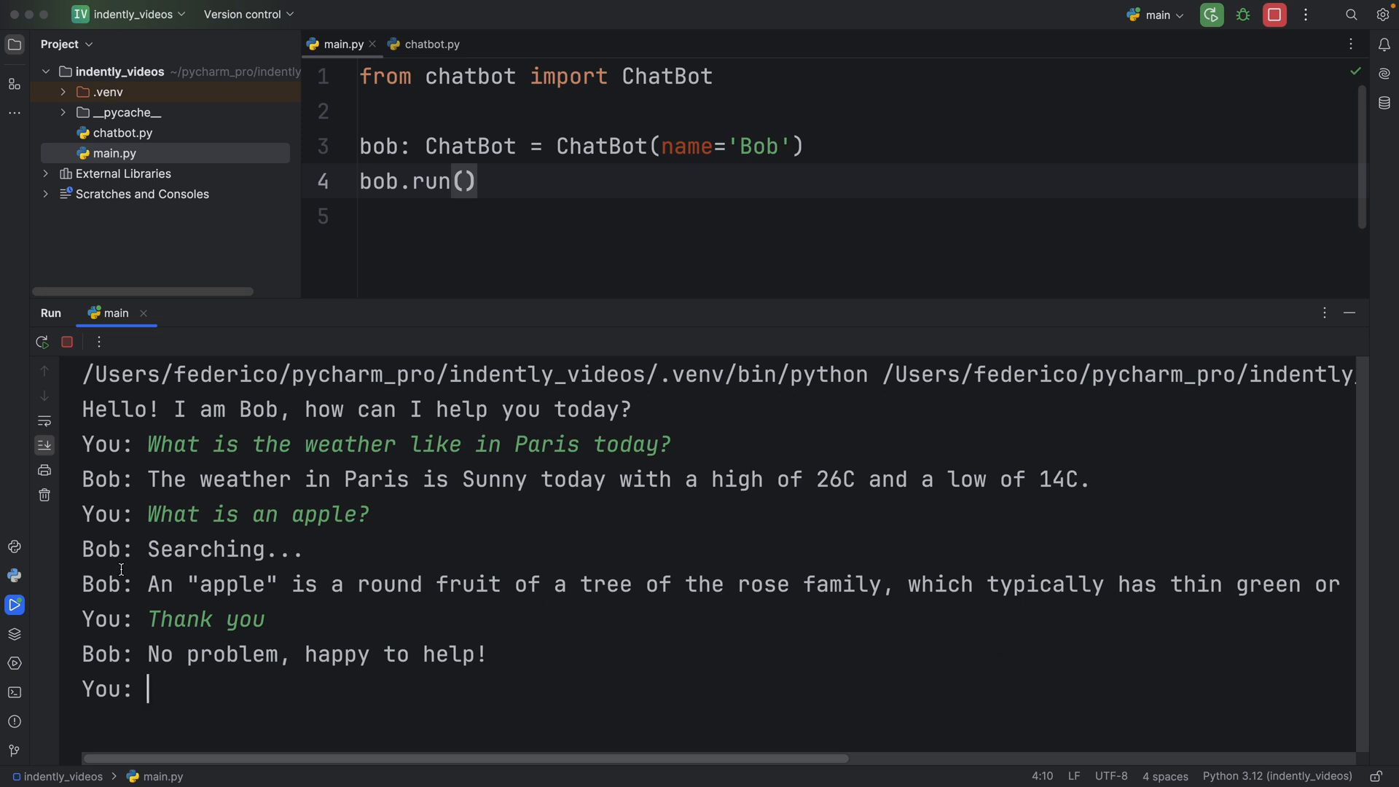
Step: Select and clear chatbot answer text in the Run console, then view Pong's main.py
left_click_drag(148, 585, 1061, 584)
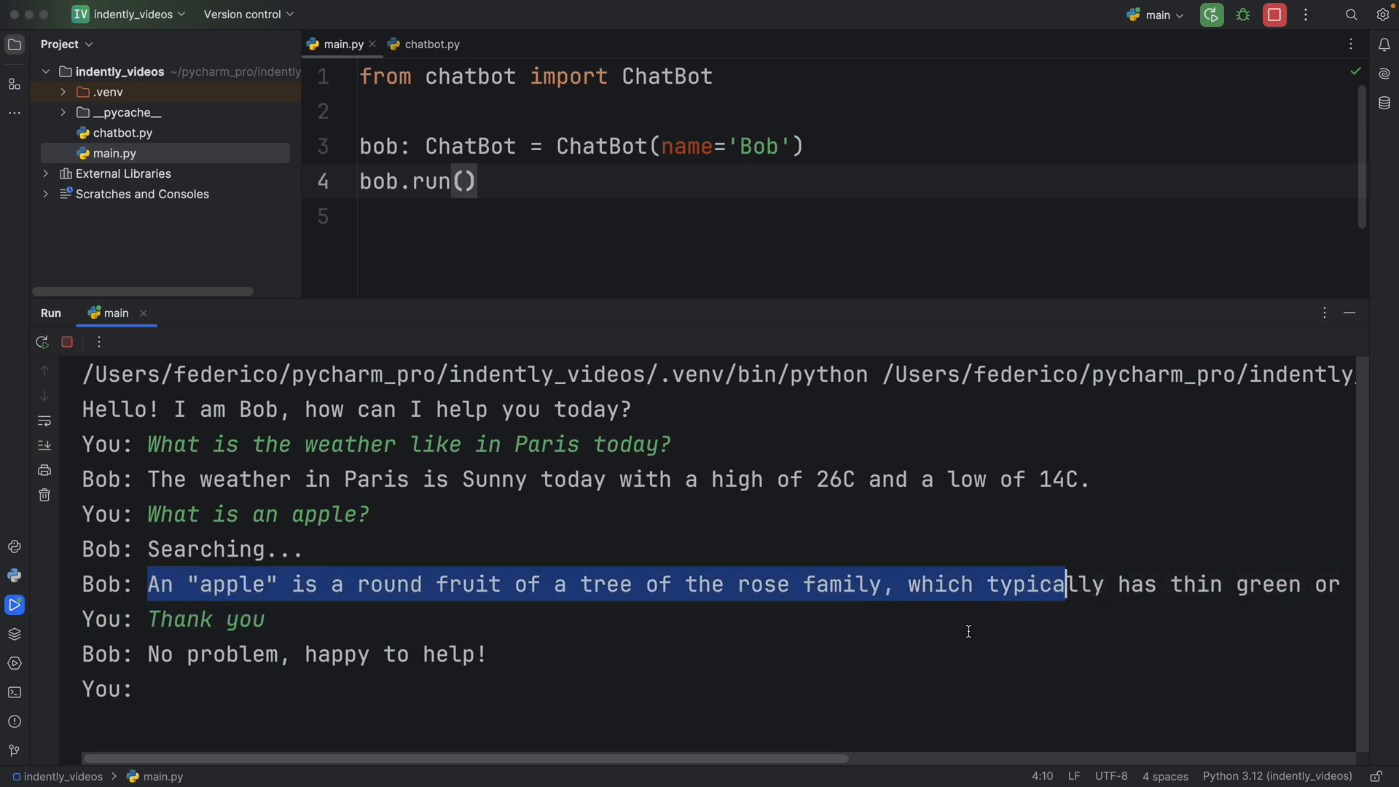
mouse_move(227, 569)
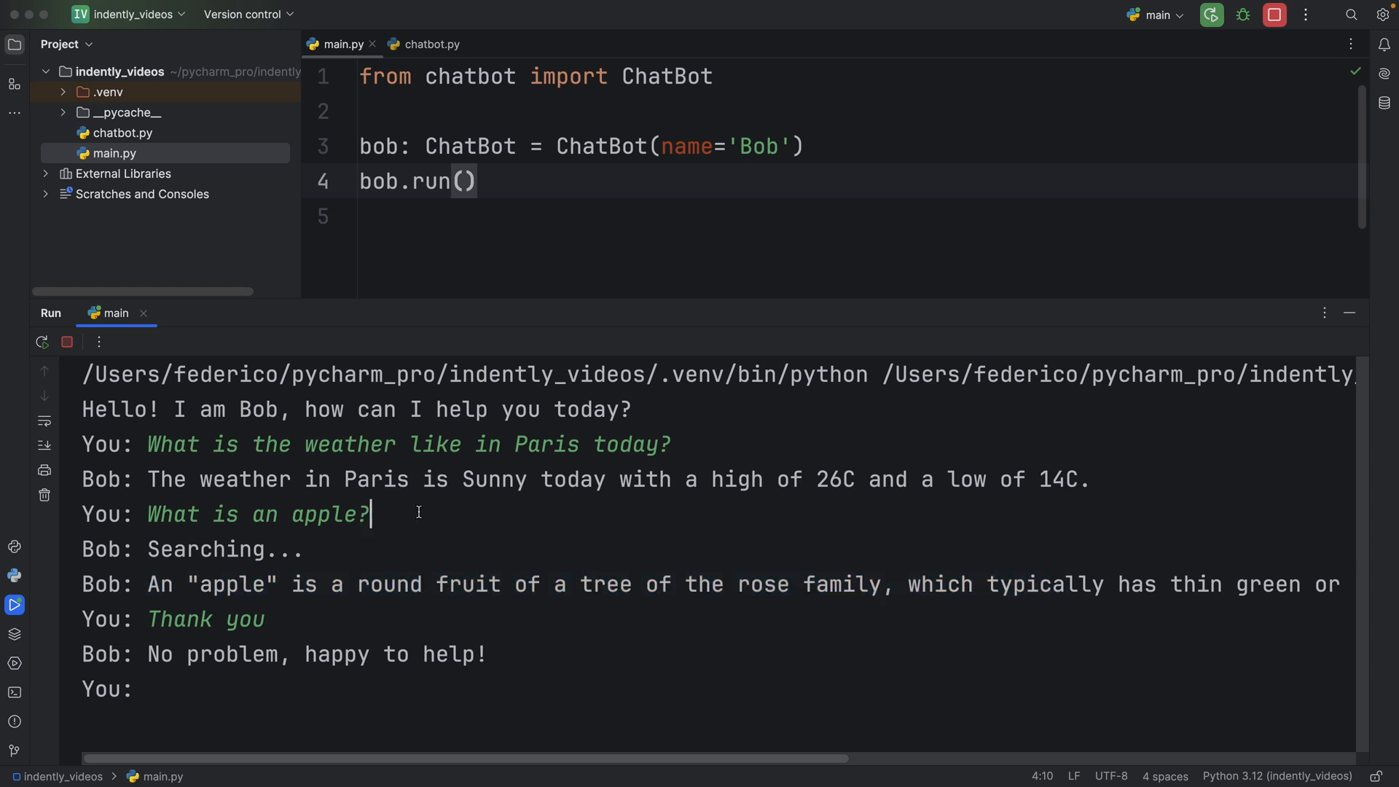
double_click(259, 514)
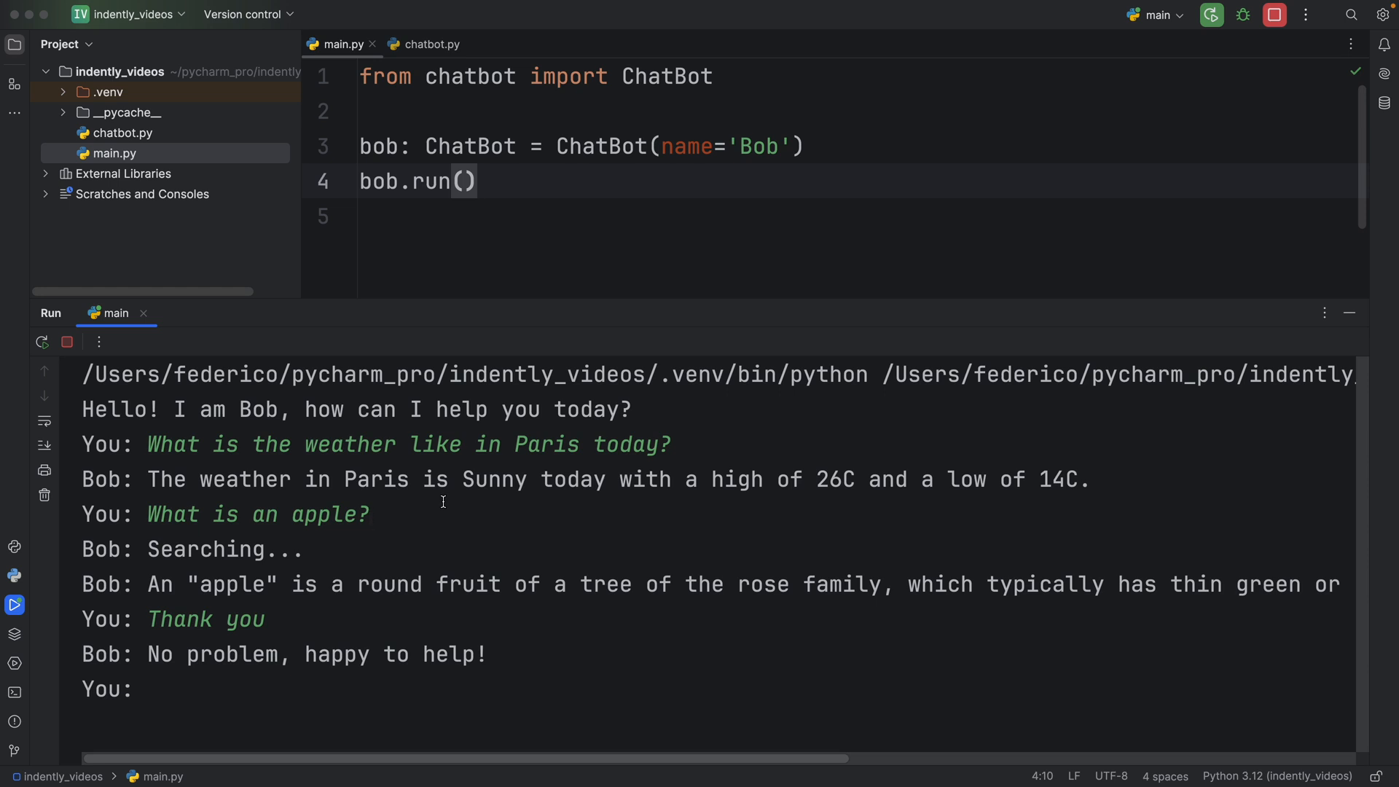
triple_click(446, 480)
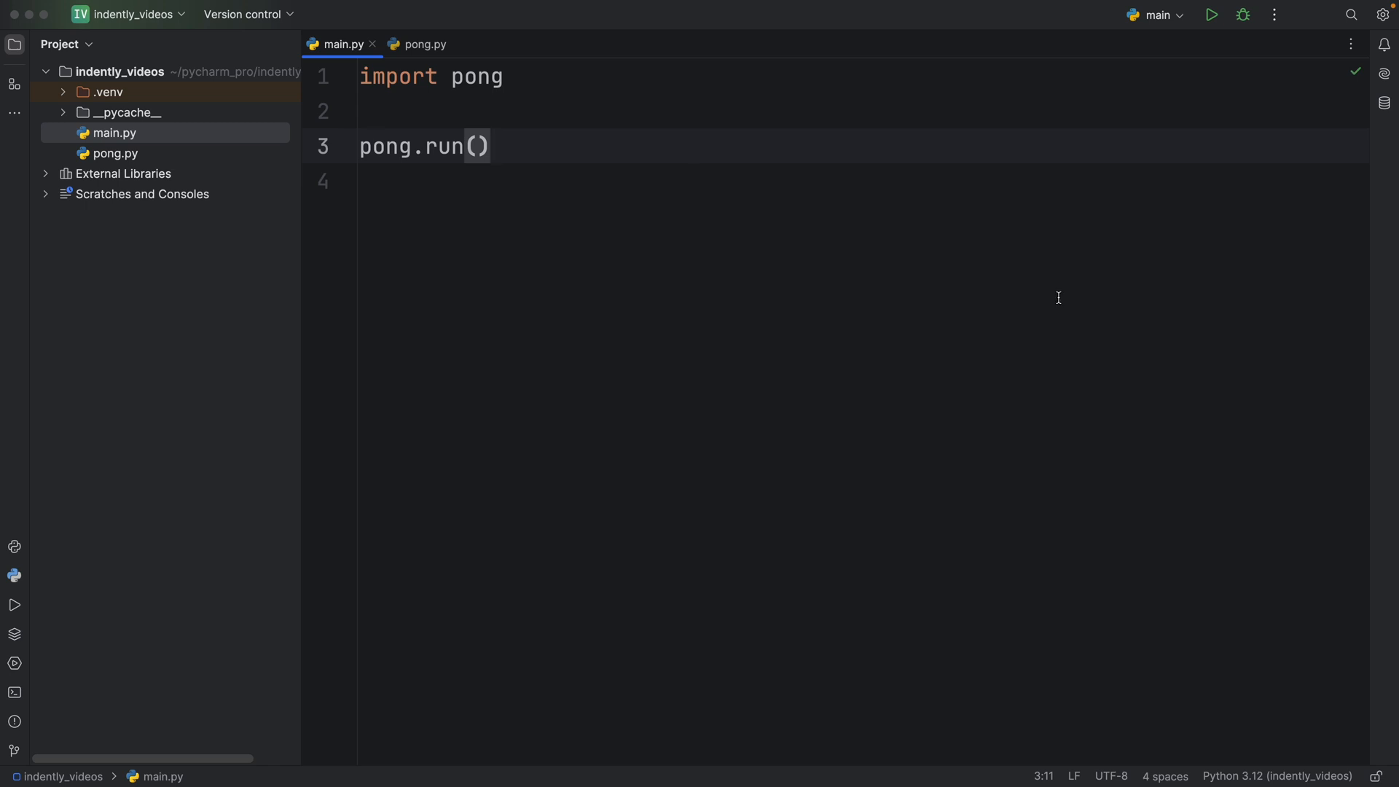
Step: Run main.py to play Pong, then close it so the process exits with code 0
left_click(1210, 14)
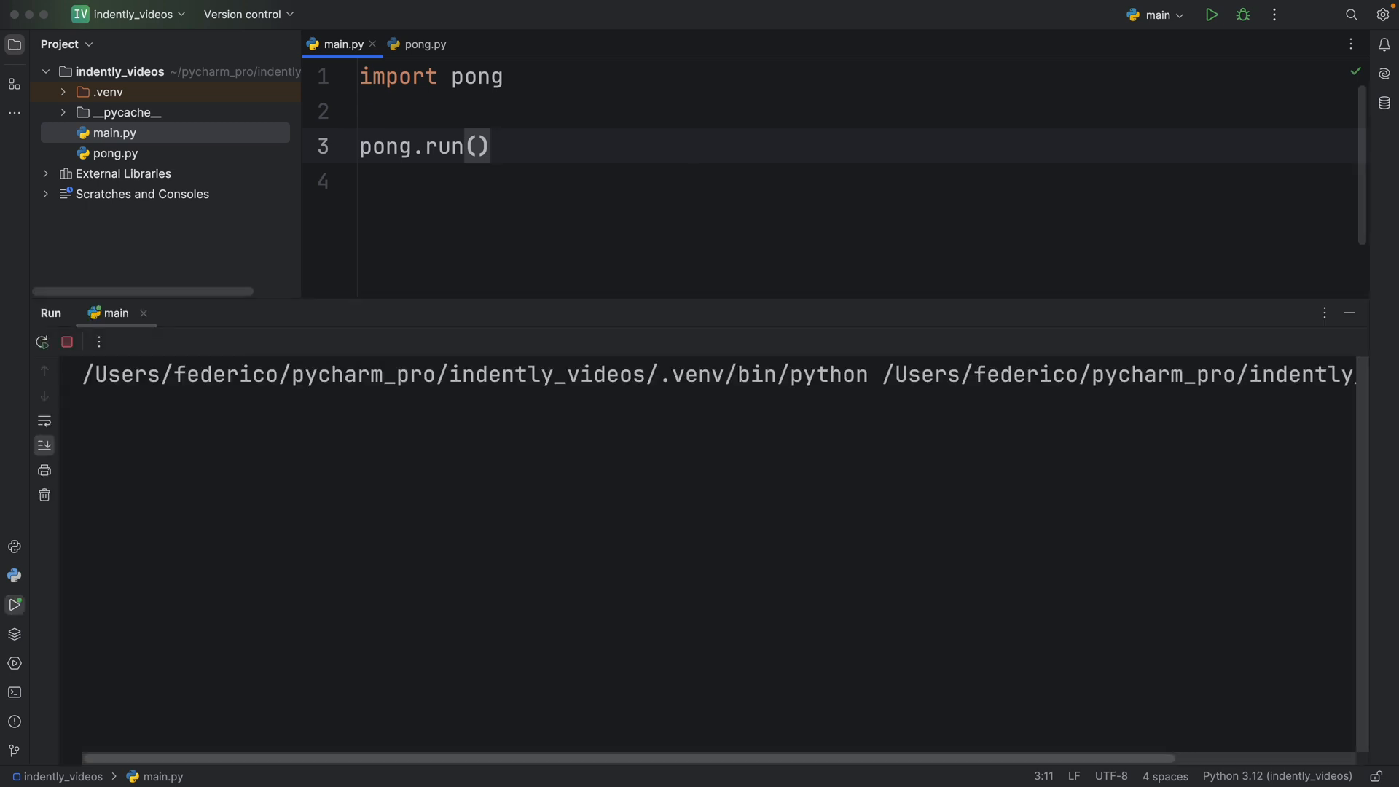
left_click(1209, 15)
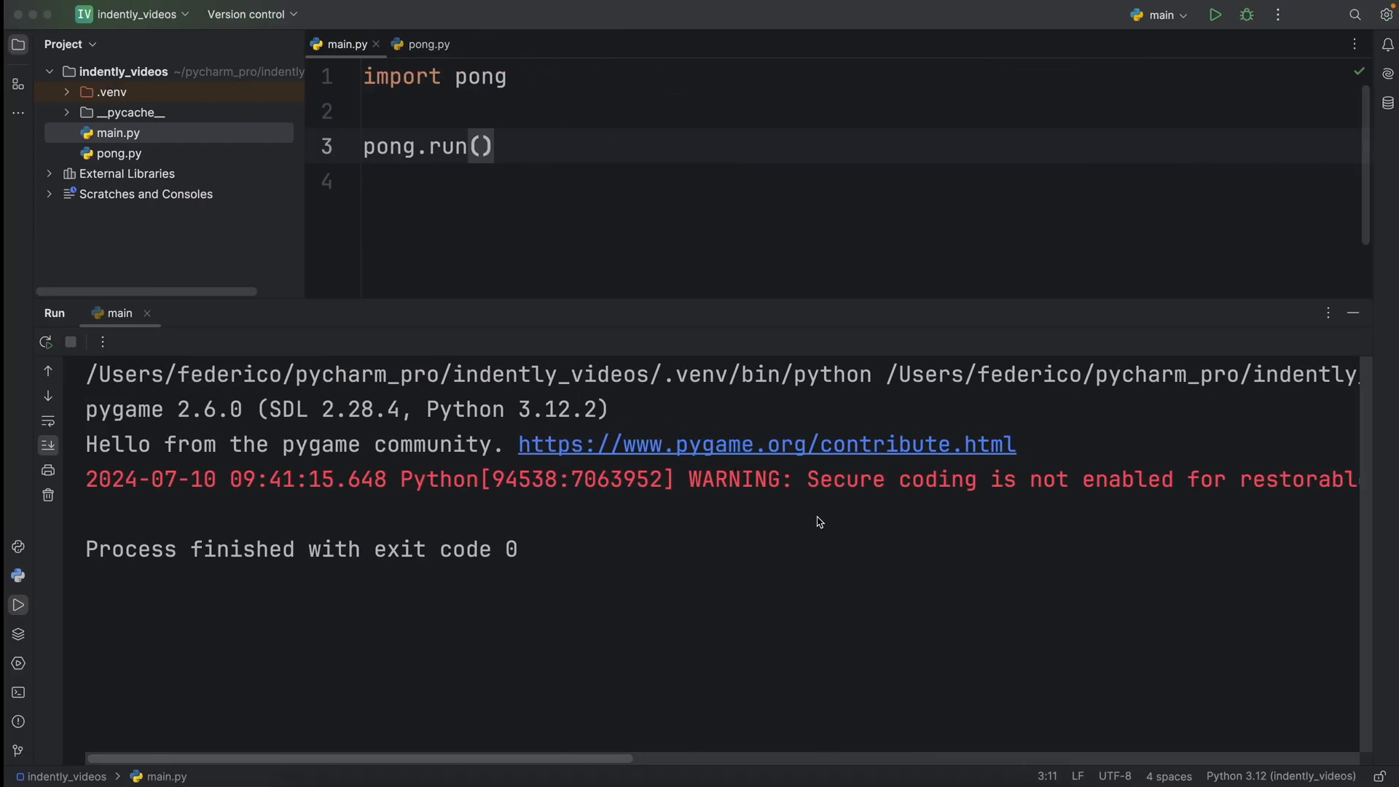
left_click(819, 522)
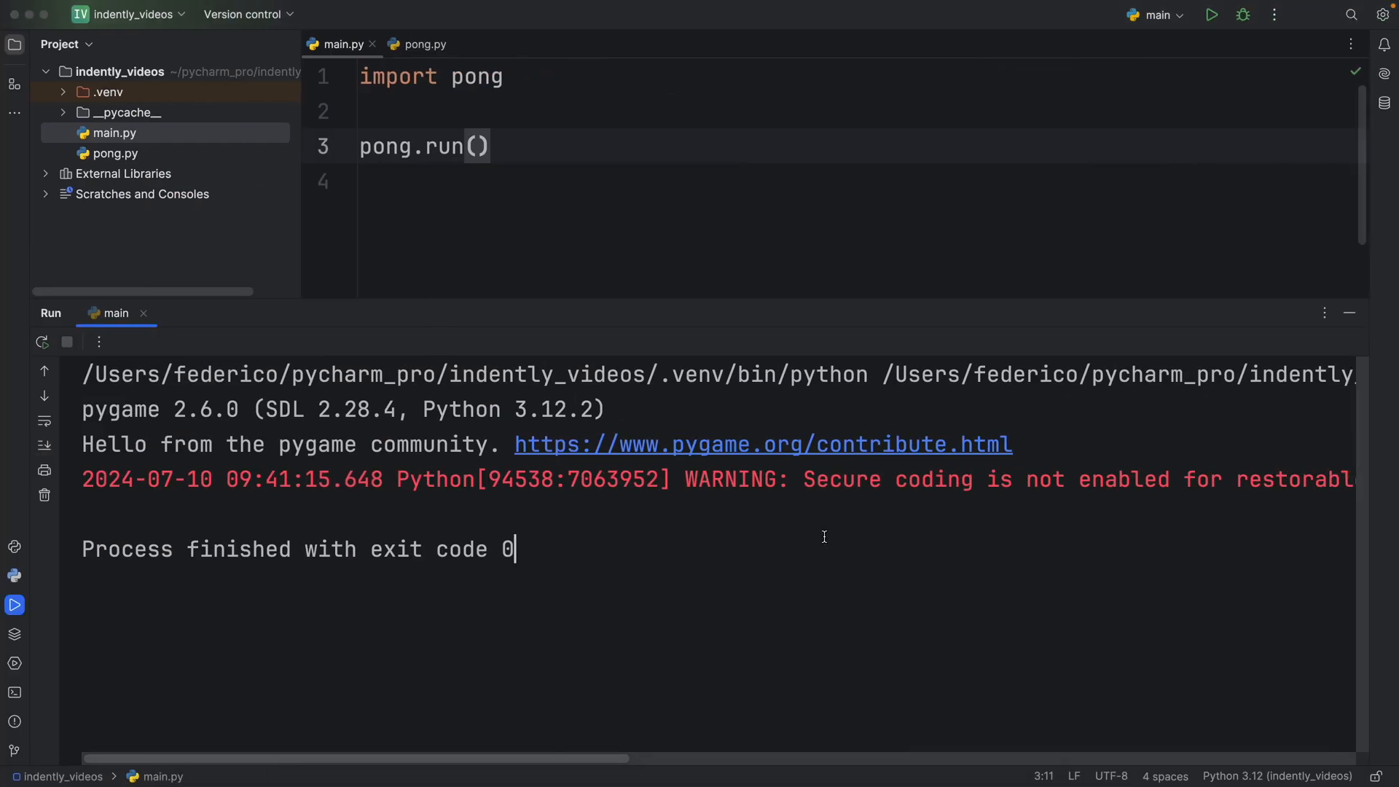